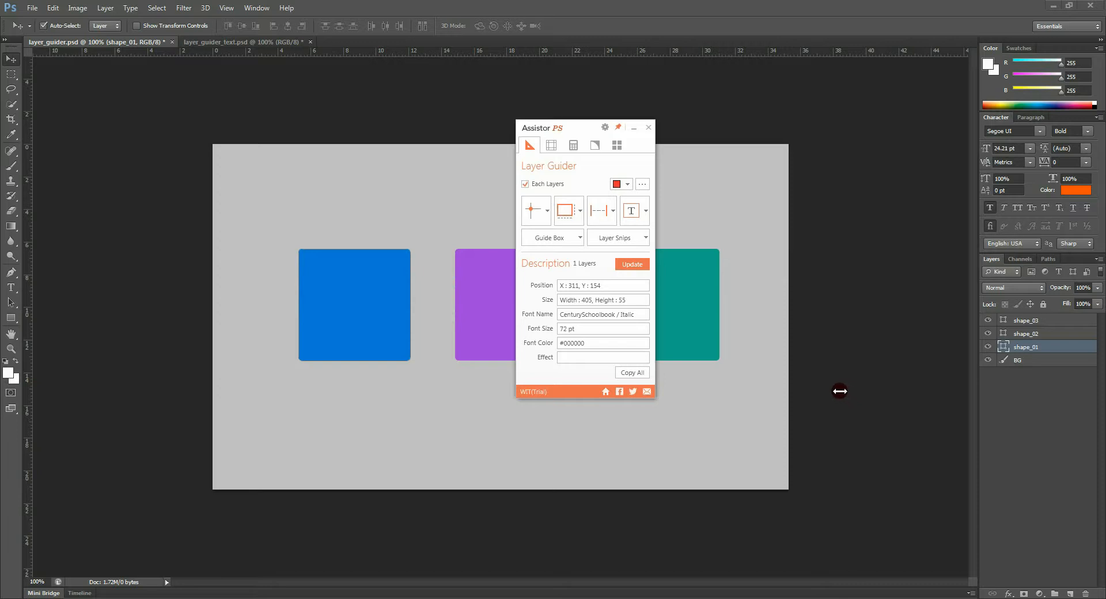
{"action": "mouse_move", "coordinate": [812, 366]}
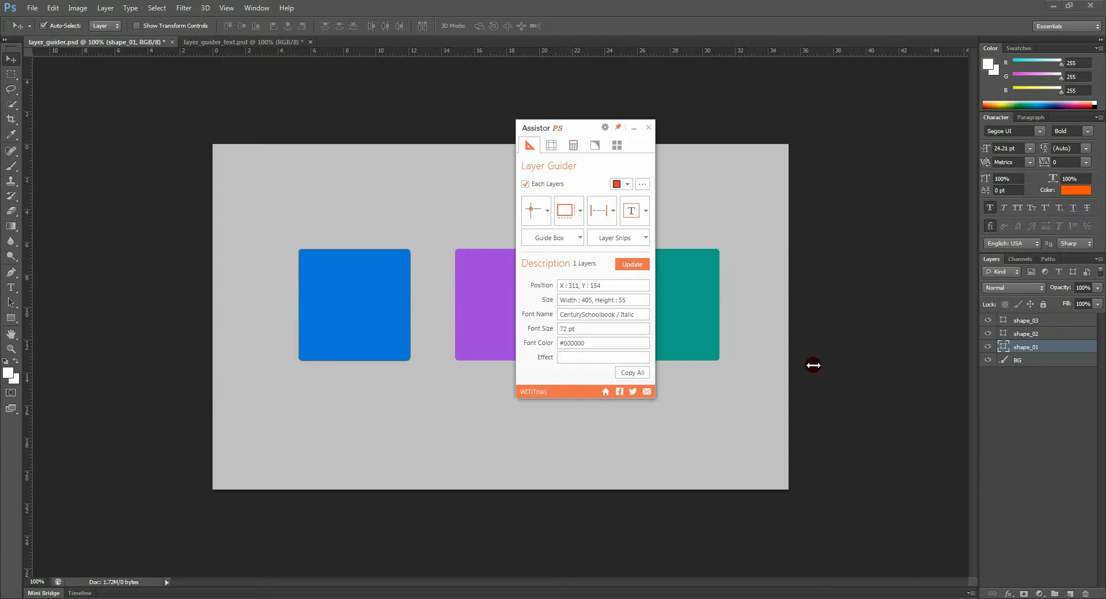
{"action": "mouse_move", "coordinate": [717, 297]}
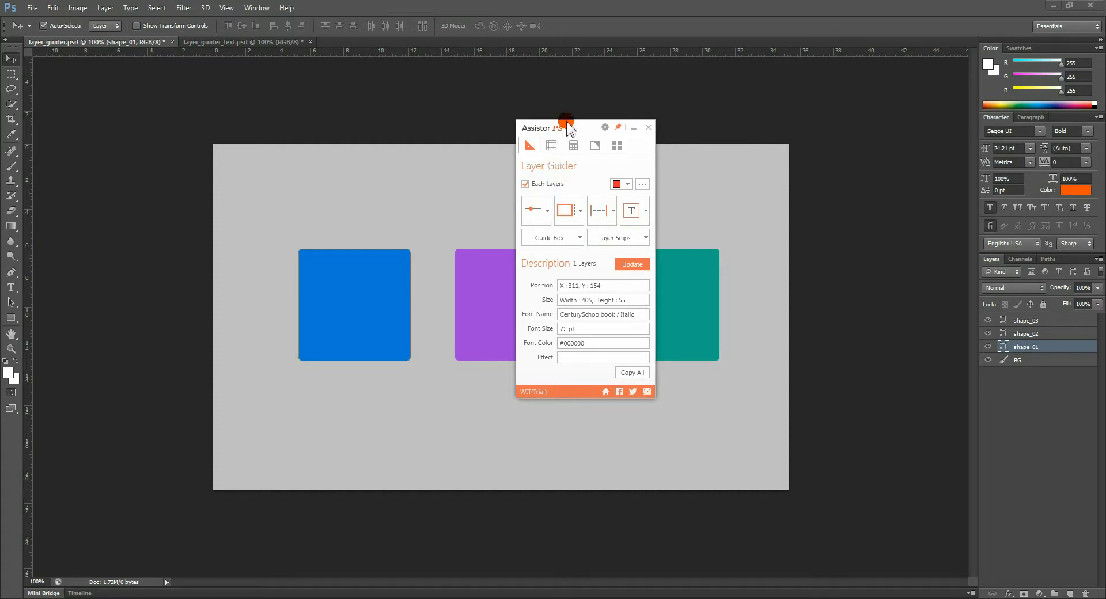
- Move the Assistor PS panel to the right, clear of the three coloured squares
{"action": "left_click_drag", "start_coordinate": [564, 127], "coordinate": [808, 127]}
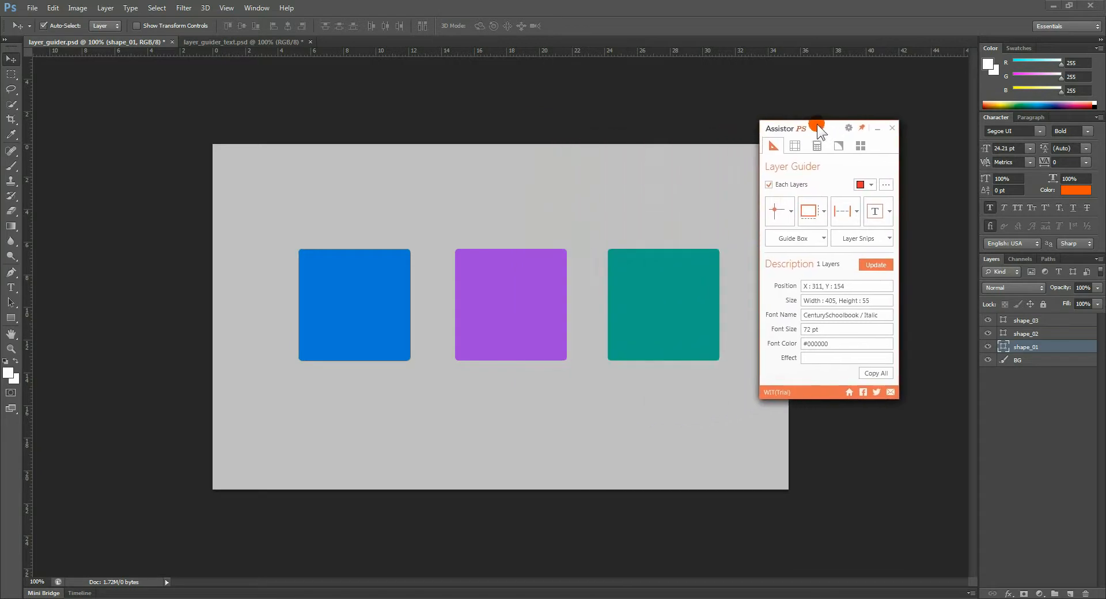
{"action": "left_click_drag", "start_coordinate": [785, 128], "coordinate": [831, 101]}
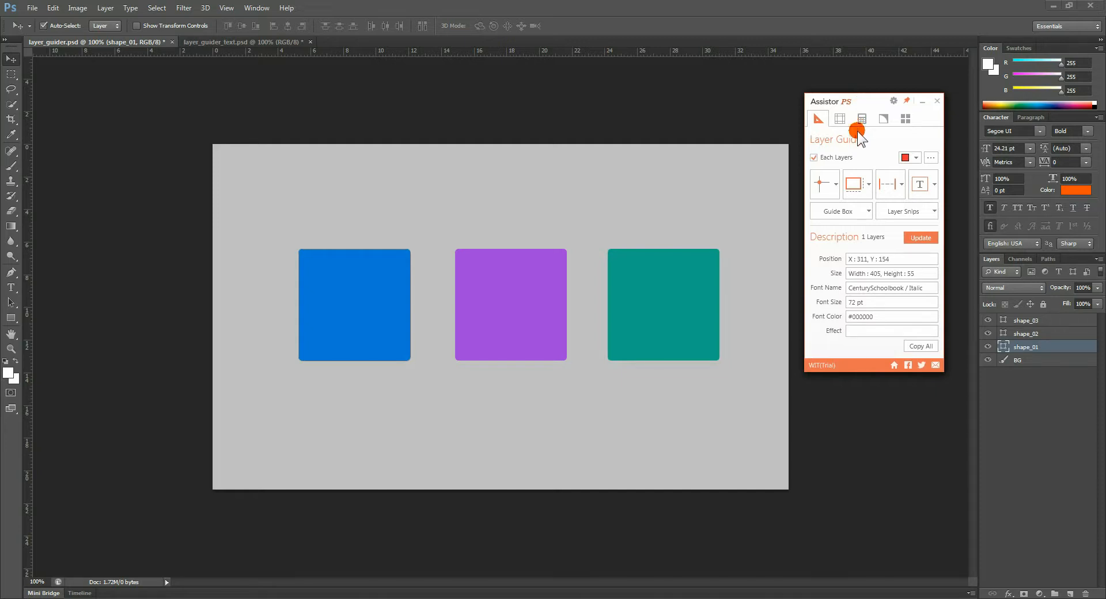
{"action": "mouse_move", "coordinate": [867, 164]}
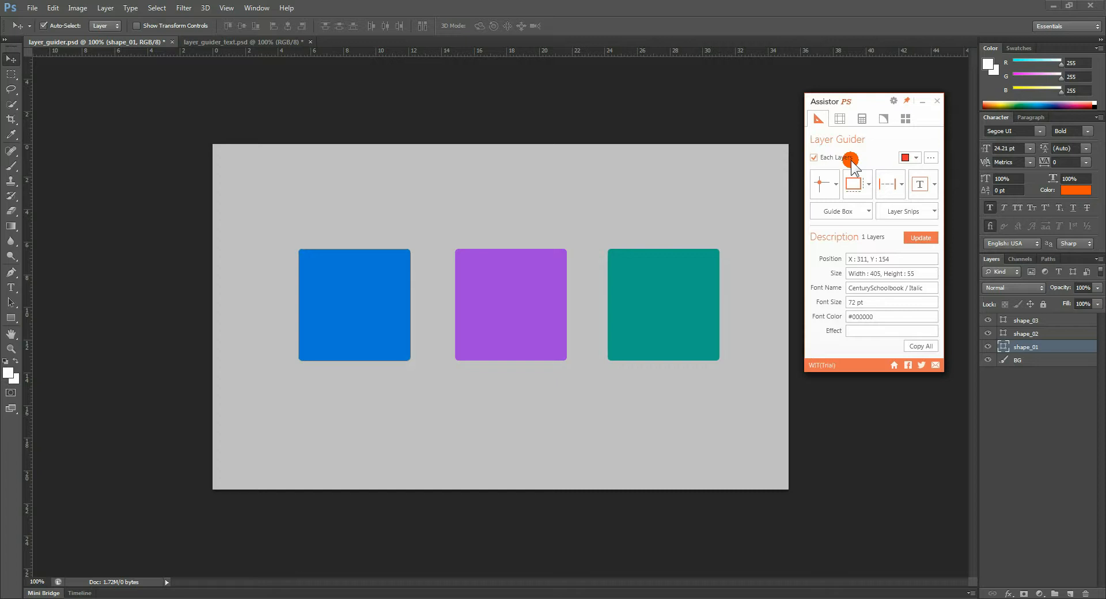
{"action": "mouse_move", "coordinate": [838, 283]}
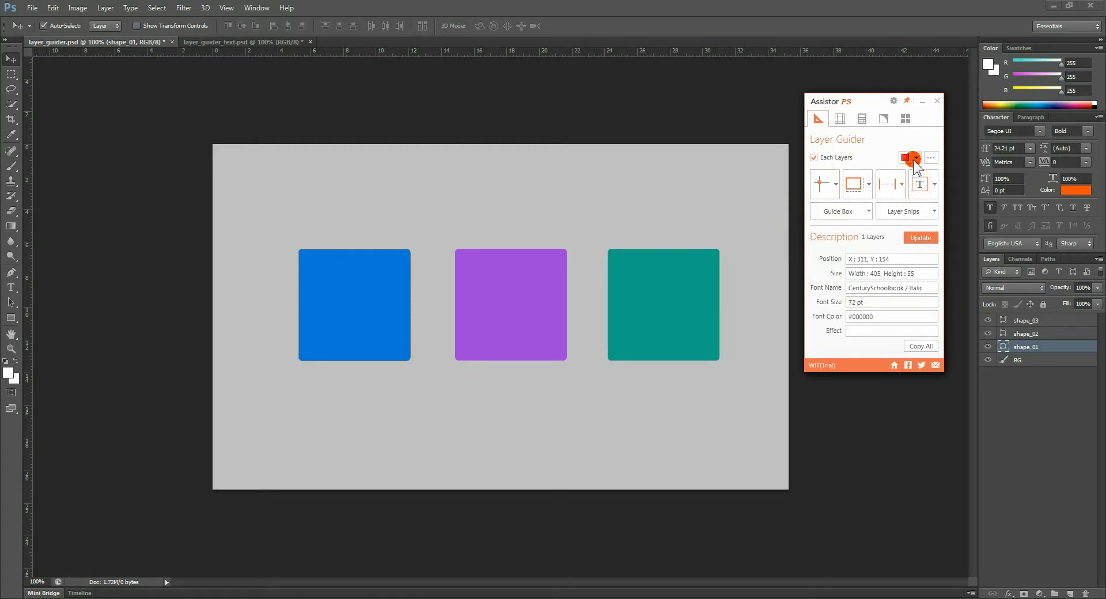
- Choose red as the Assistor PS guide colour from the swatch dropdown
{"action": "left_click", "coordinate": [911, 158]}
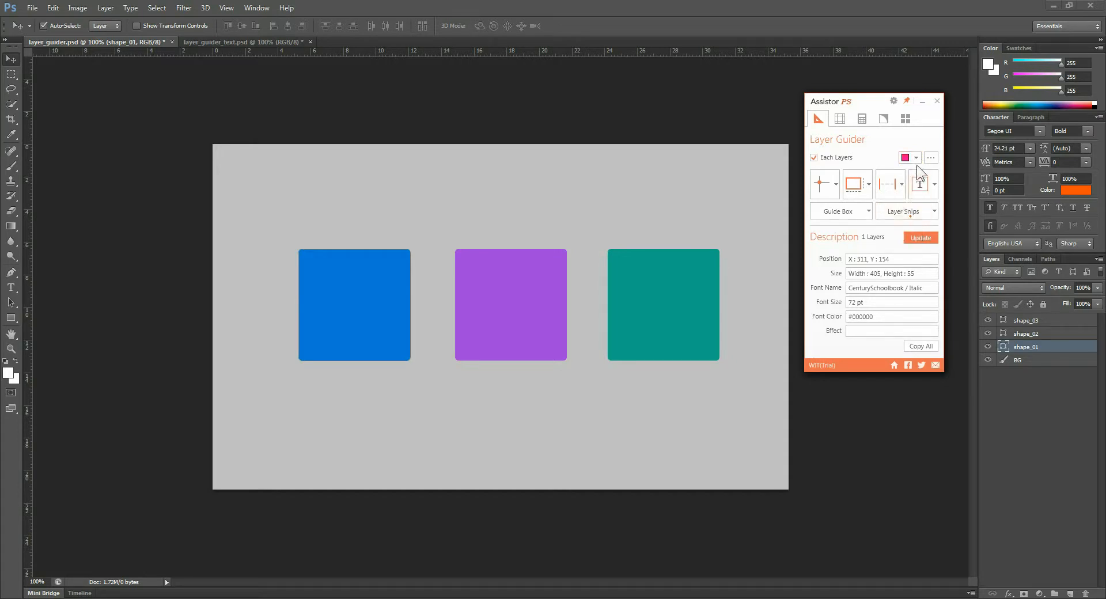
{"action": "left_click", "coordinate": [920, 158]}
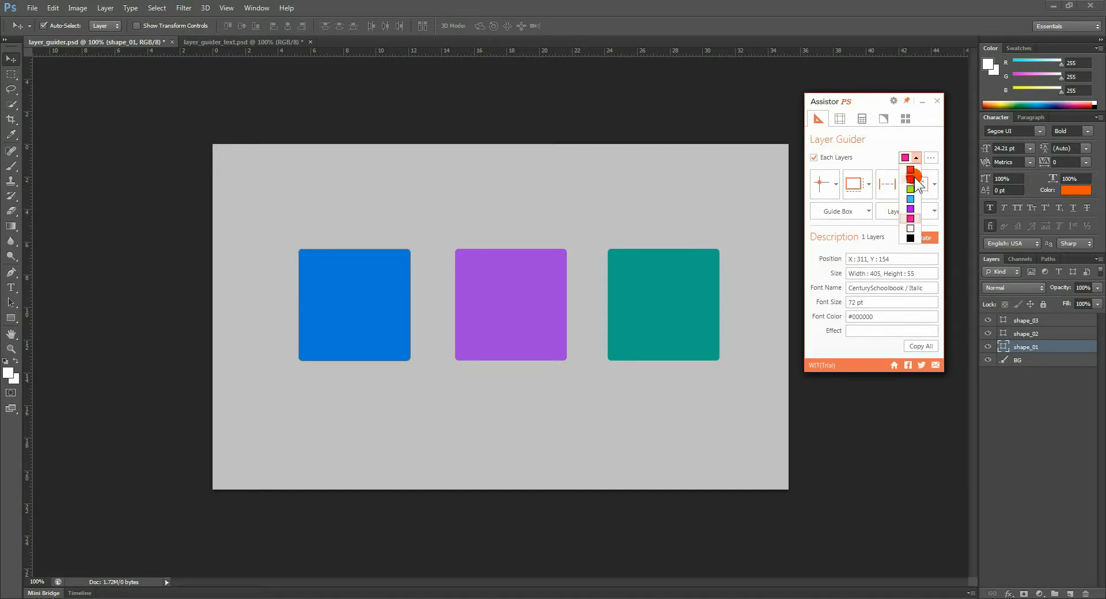
{"action": "left_click", "coordinate": [910, 168]}
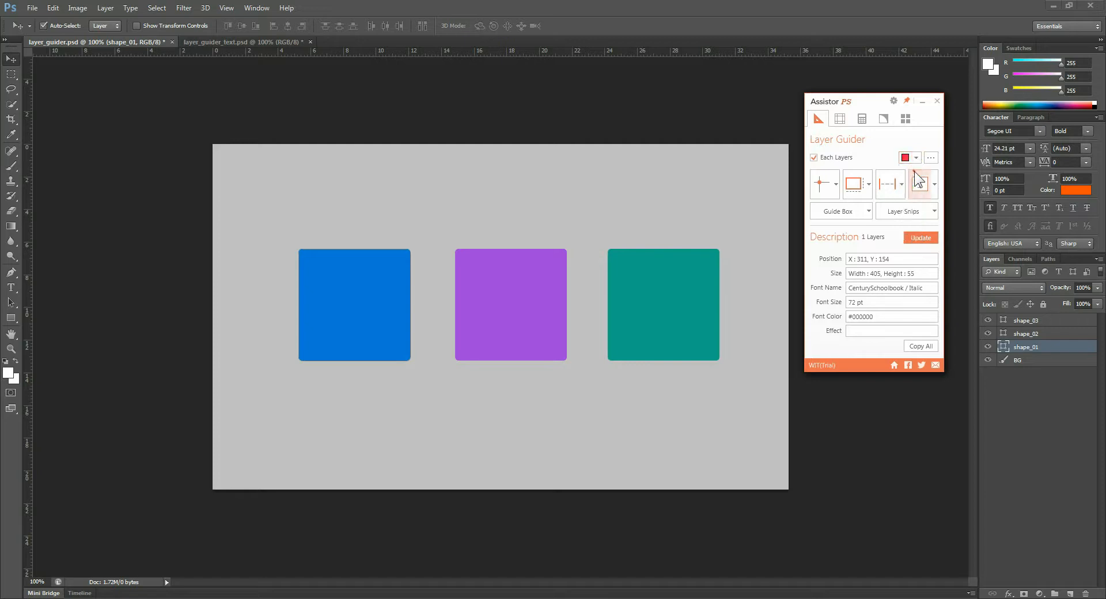
{"action": "left_click", "coordinate": [893, 100]}
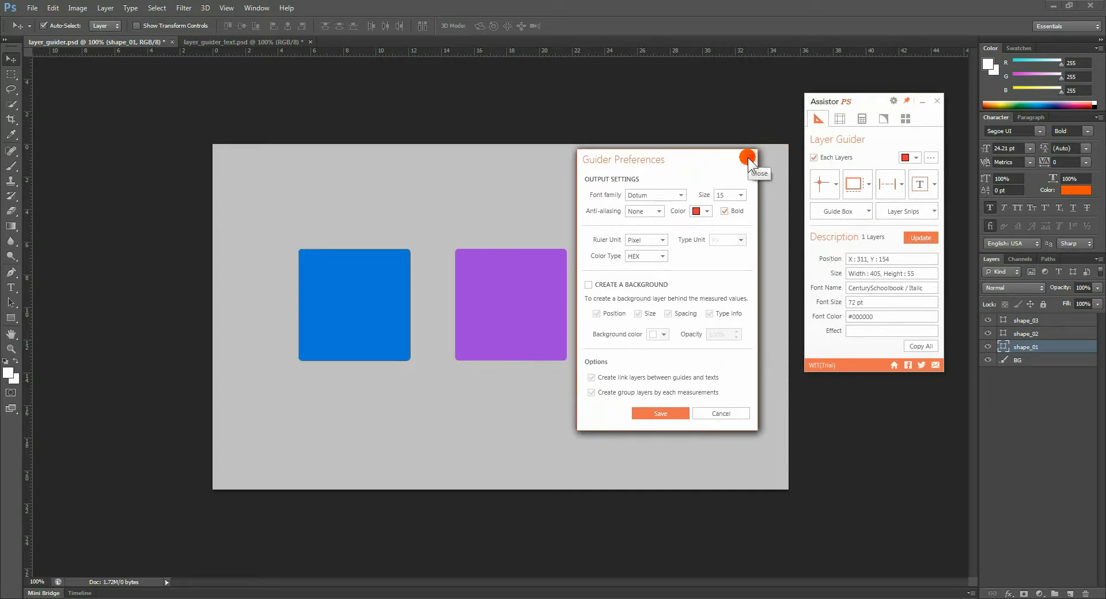
- Close Guider Preferences with labels set to Dotum, 15 pt, red
{"action": "left_click", "coordinate": [748, 156]}
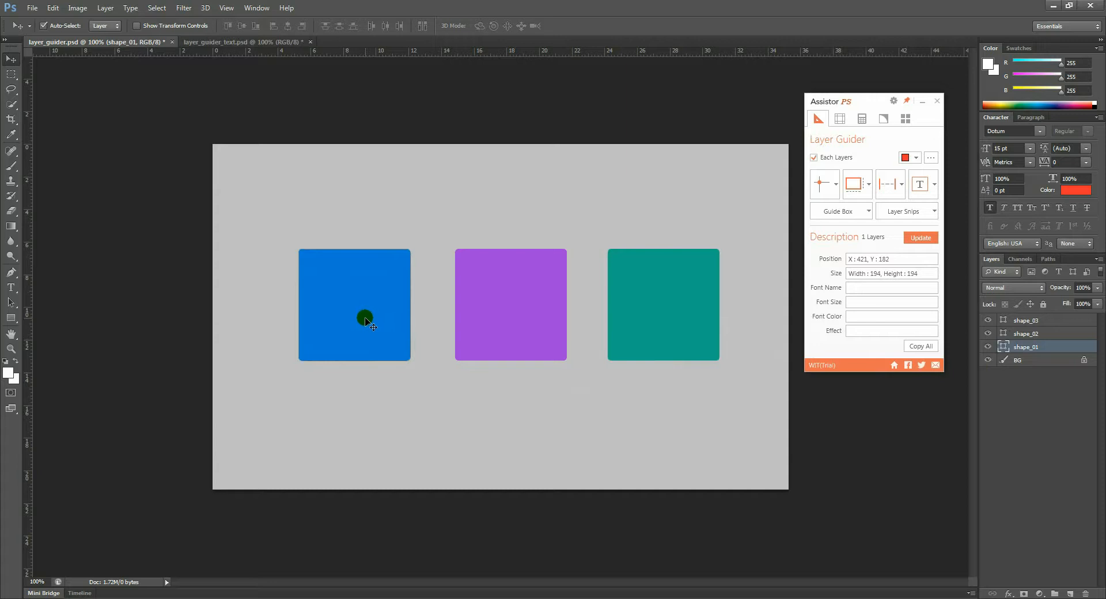
{"action": "mouse_move", "coordinate": [823, 193]}
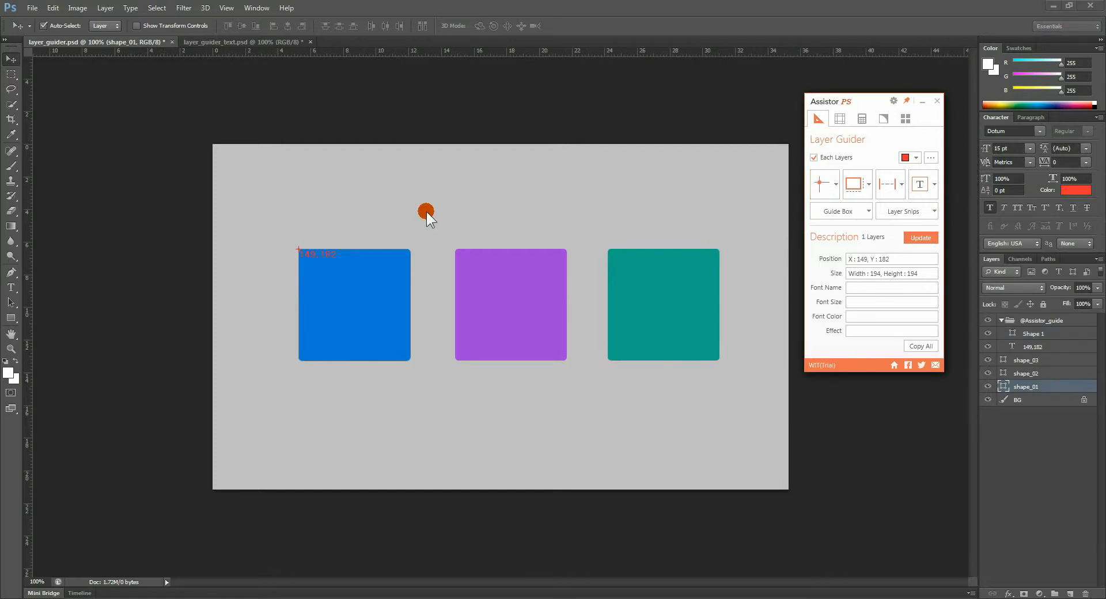
{"action": "mouse_move", "coordinate": [201, 155]}
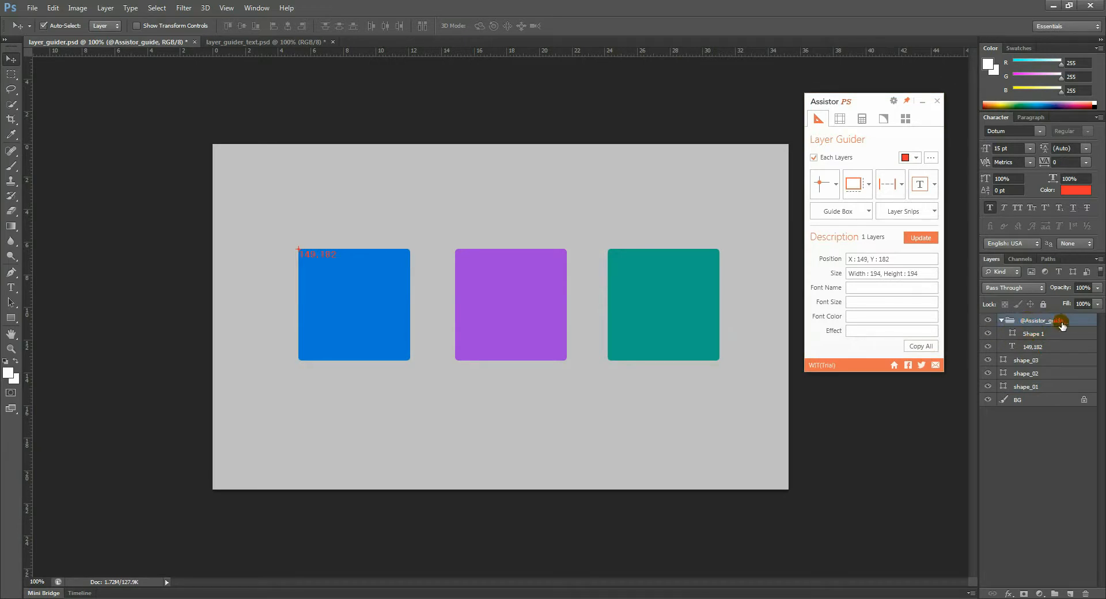
{"action": "mouse_move", "coordinate": [1062, 325]}
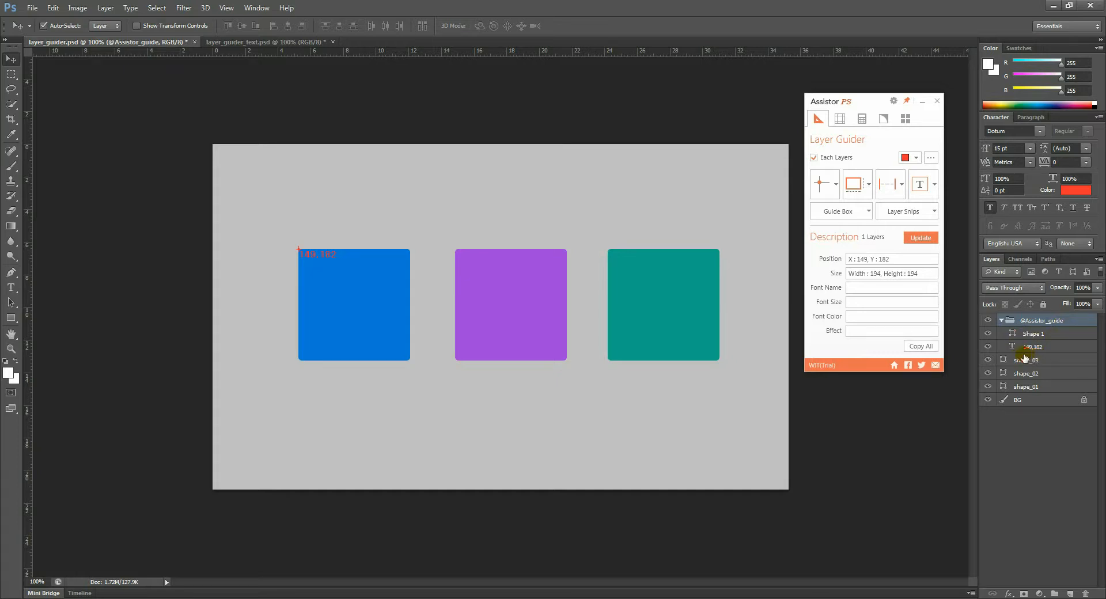
{"action": "mouse_move", "coordinate": [825, 182]}
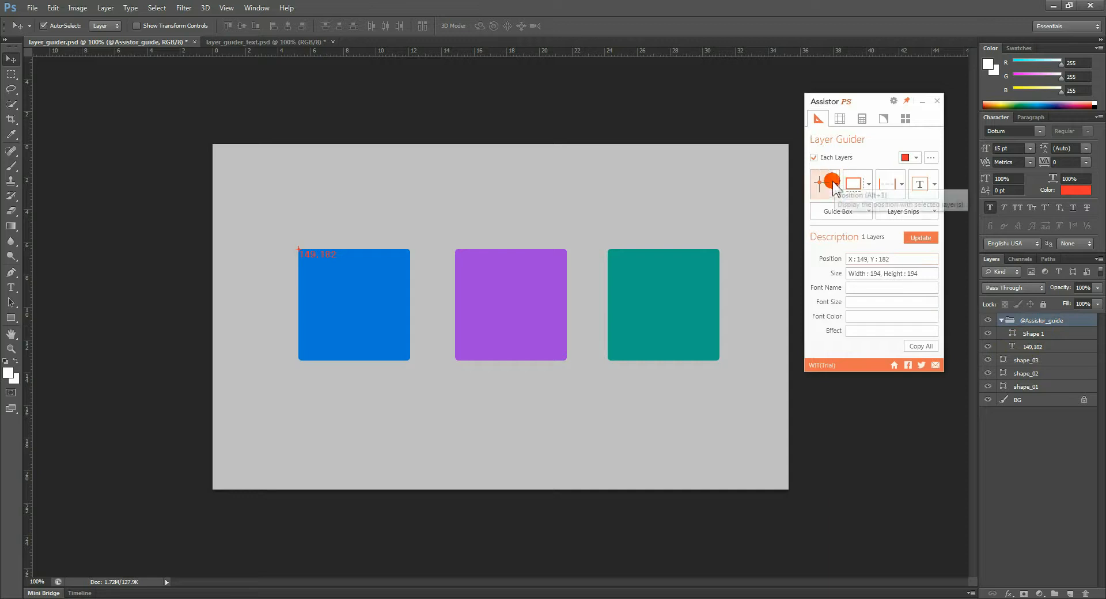
- Set the Position option to selected layers and label the purple (421,182) and teal (686,182) squares
{"action": "left_click", "coordinate": [826, 182]}
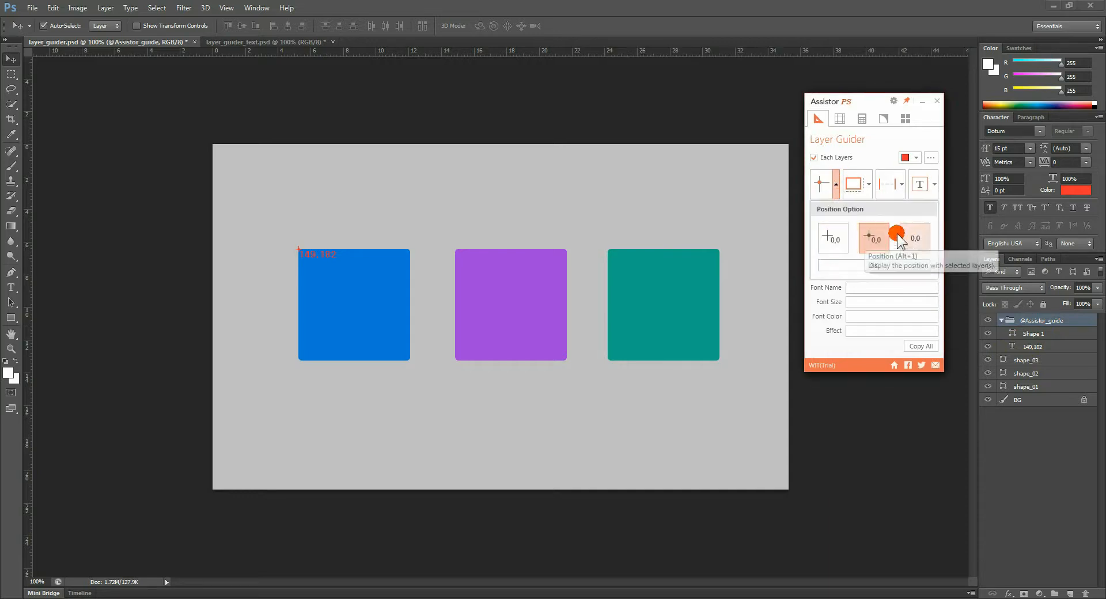
{"action": "left_click", "coordinate": [854, 184]}
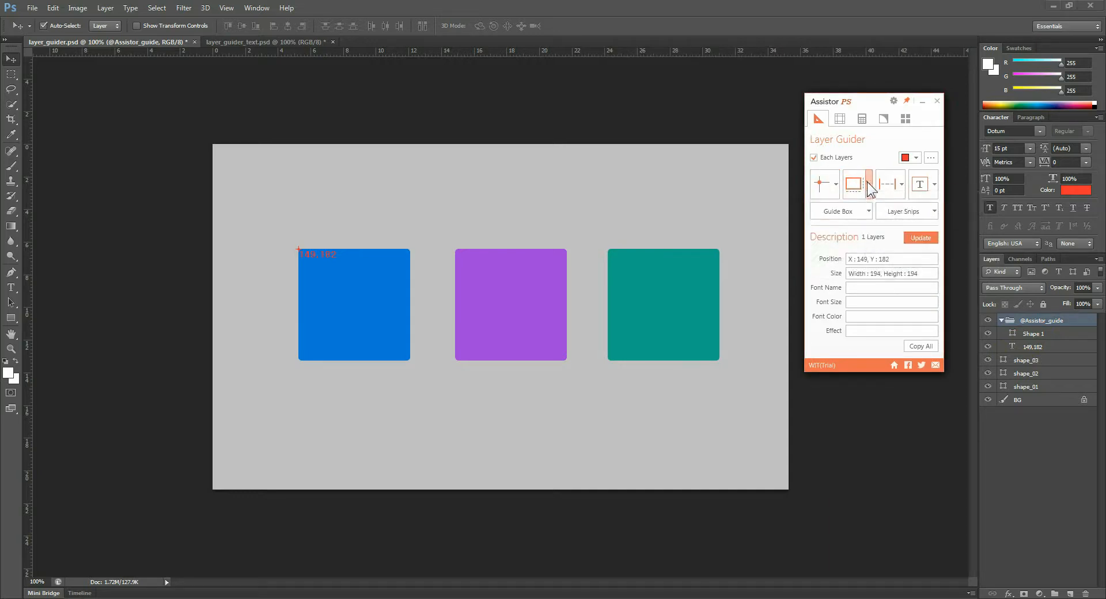
{"action": "left_click", "coordinate": [867, 183]}
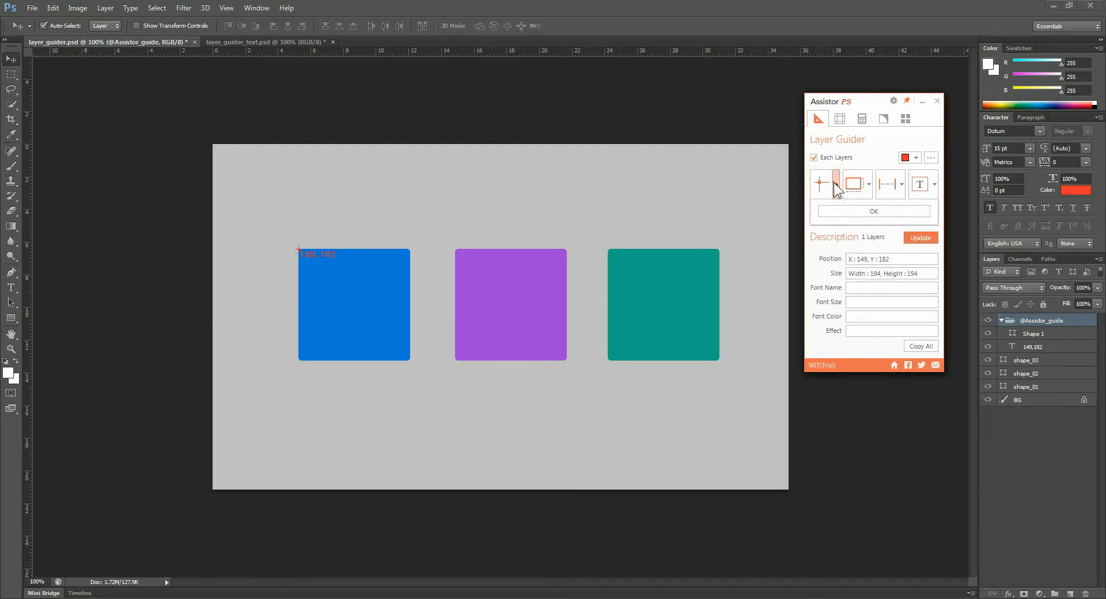
{"action": "left_click", "coordinate": [856, 183]}
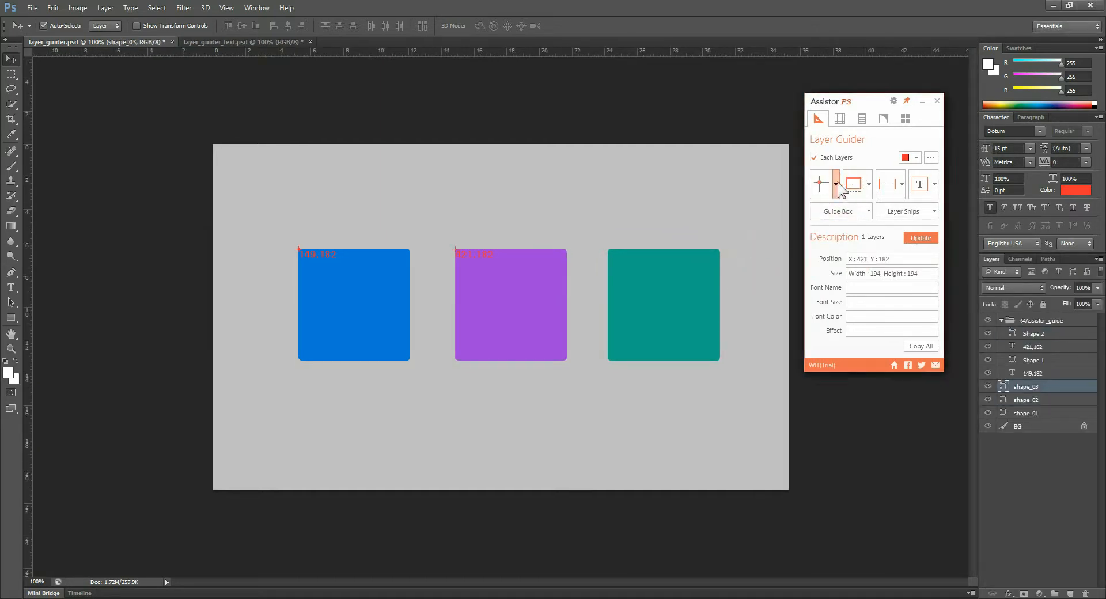
{"action": "left_click", "coordinate": [854, 184]}
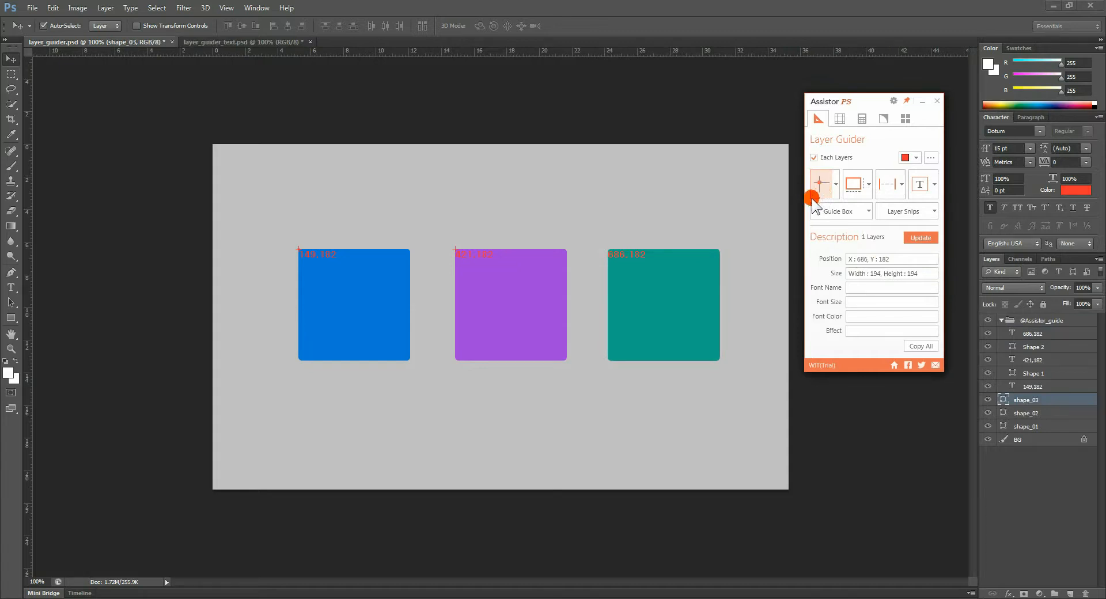
{"action": "mouse_move", "coordinate": [735, 262]}
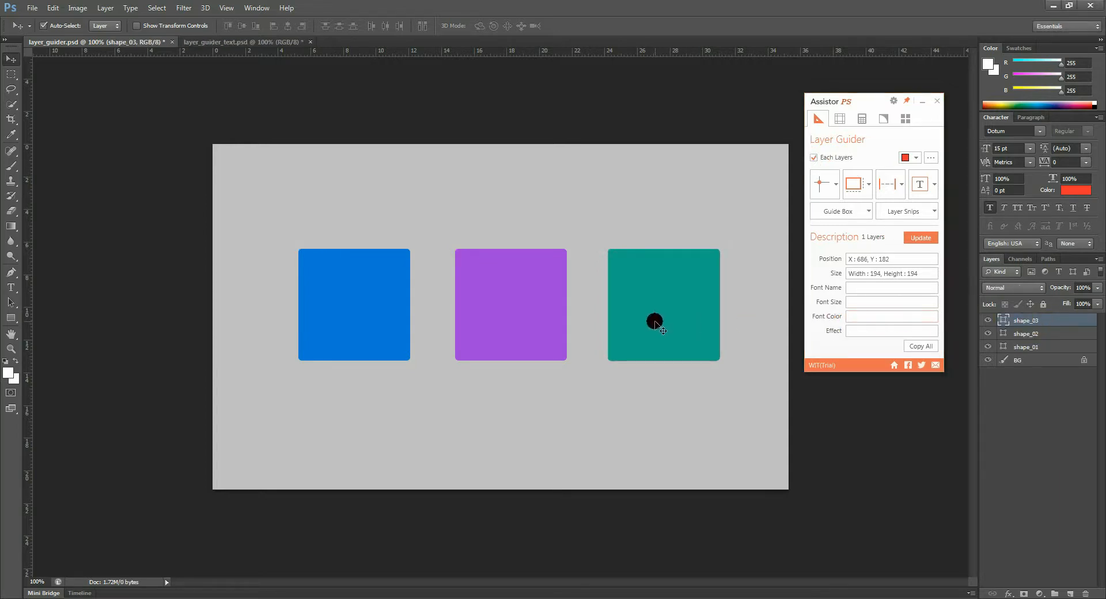
- Select all three squares and replace their position labels with 194 size labels
{"action": "left_click_drag", "start_coordinate": [655, 322], "coordinate": [344, 223]}
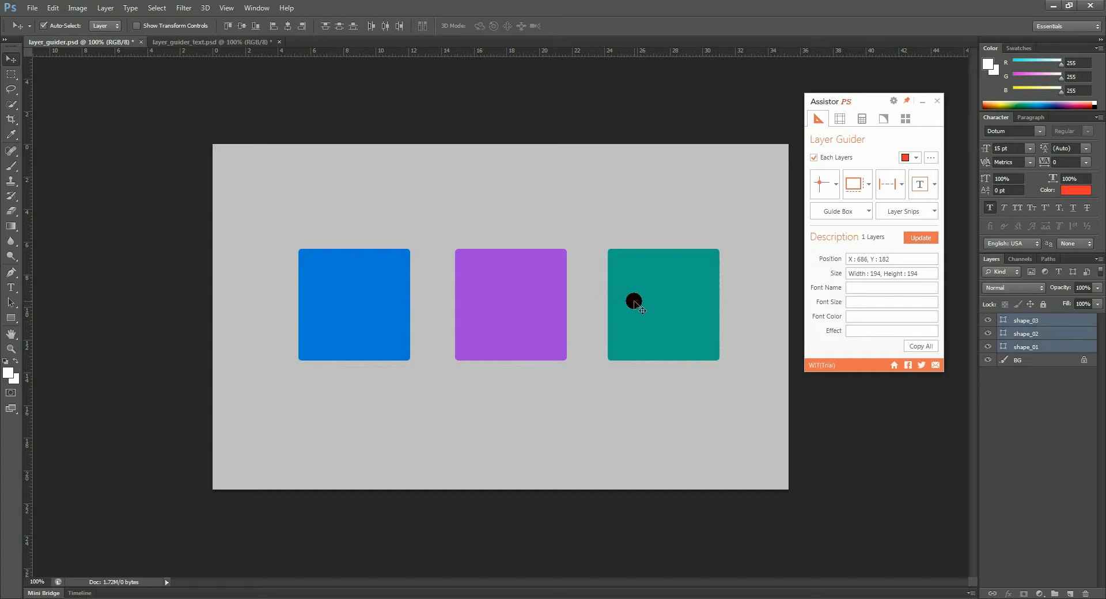
{"action": "left_click", "coordinate": [823, 184]}
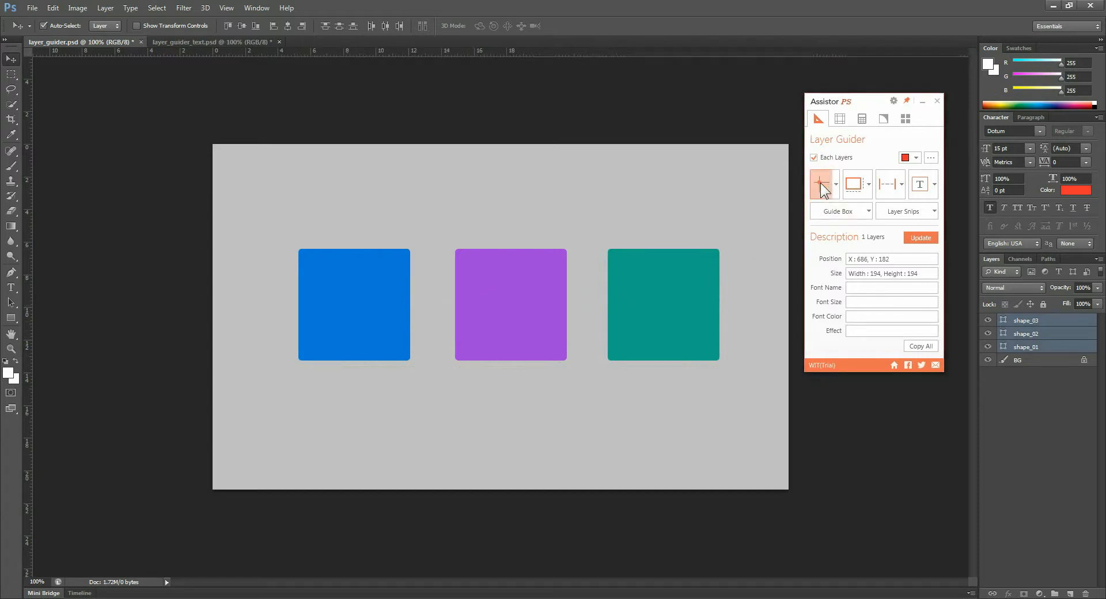
{"action": "left_click", "coordinate": [820, 184]}
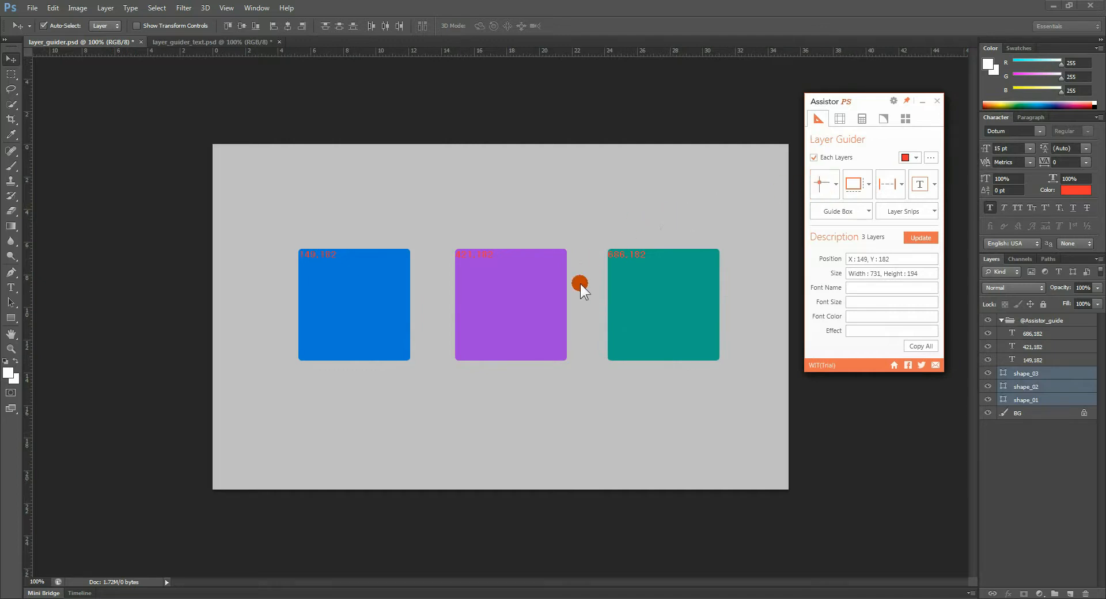
{"action": "mouse_move", "coordinate": [416, 289]}
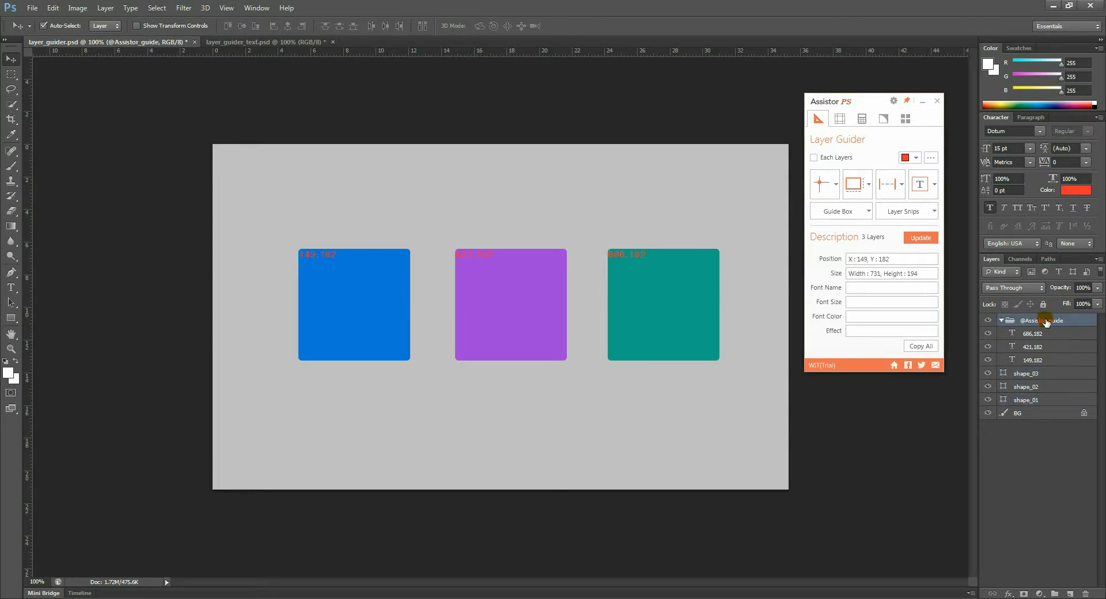
{"action": "left_click", "coordinate": [824, 184]}
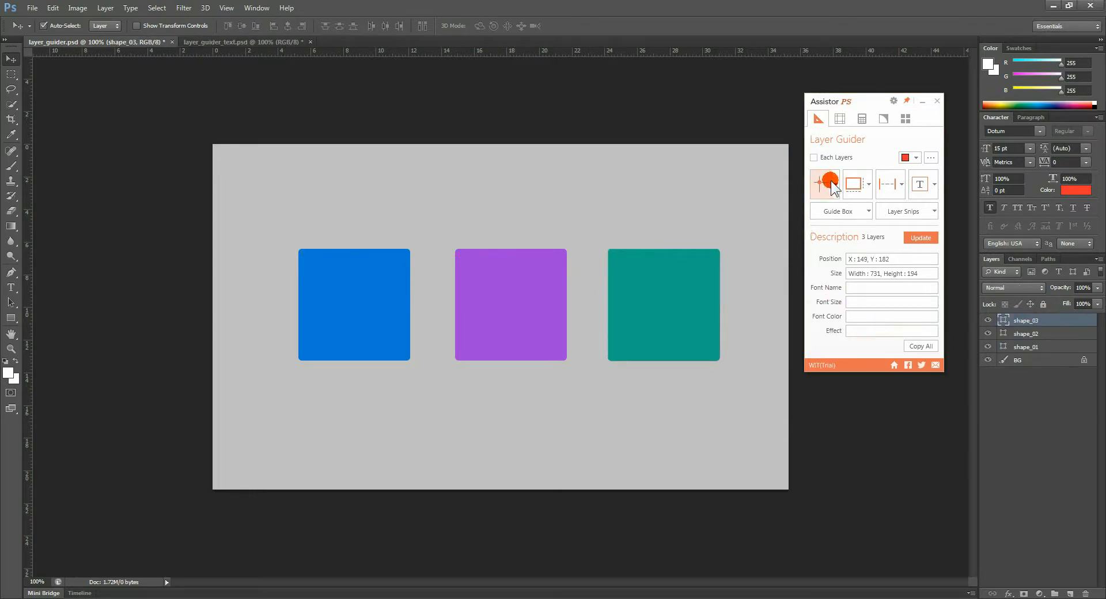
{"action": "left_click", "coordinate": [824, 183]}
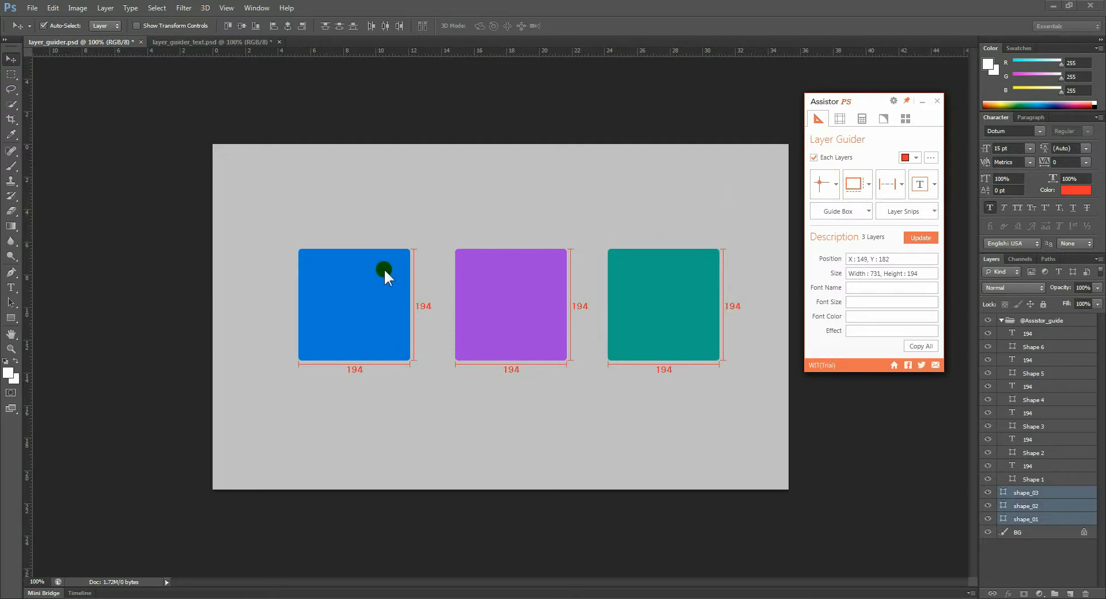
{"action": "mouse_move", "coordinate": [746, 220]}
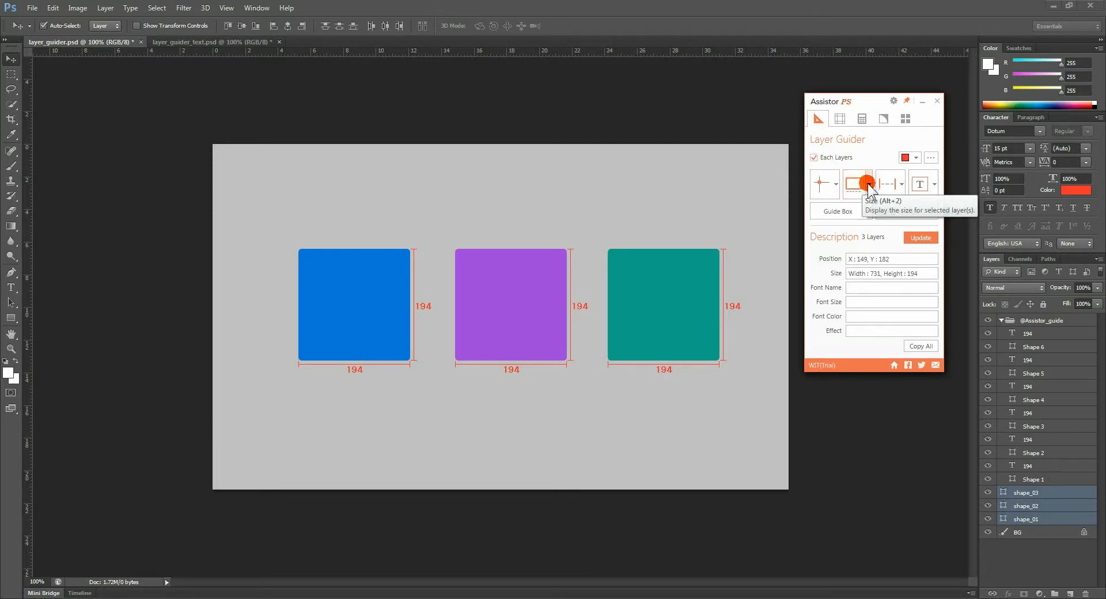
{"action": "left_click", "coordinate": [857, 183]}
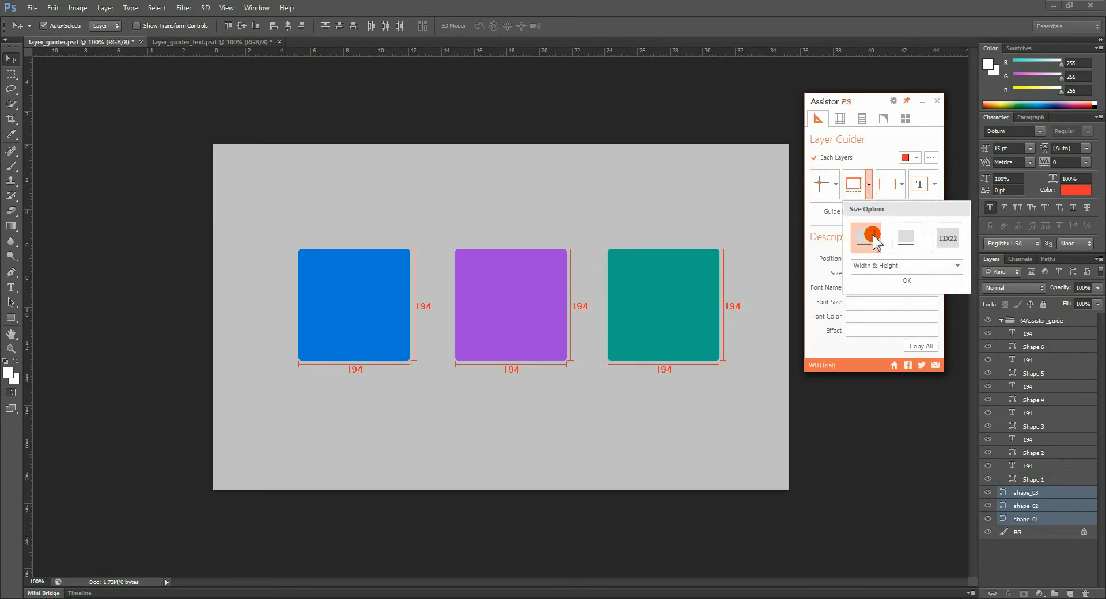
{"action": "left_click", "coordinate": [907, 238]}
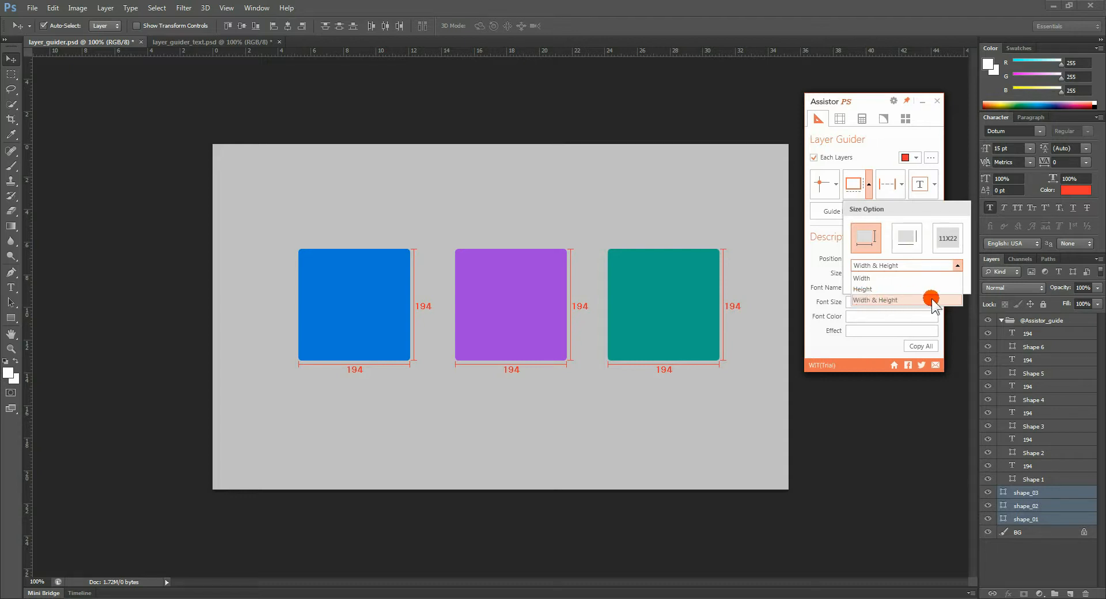
{"action": "left_click", "coordinate": [906, 300]}
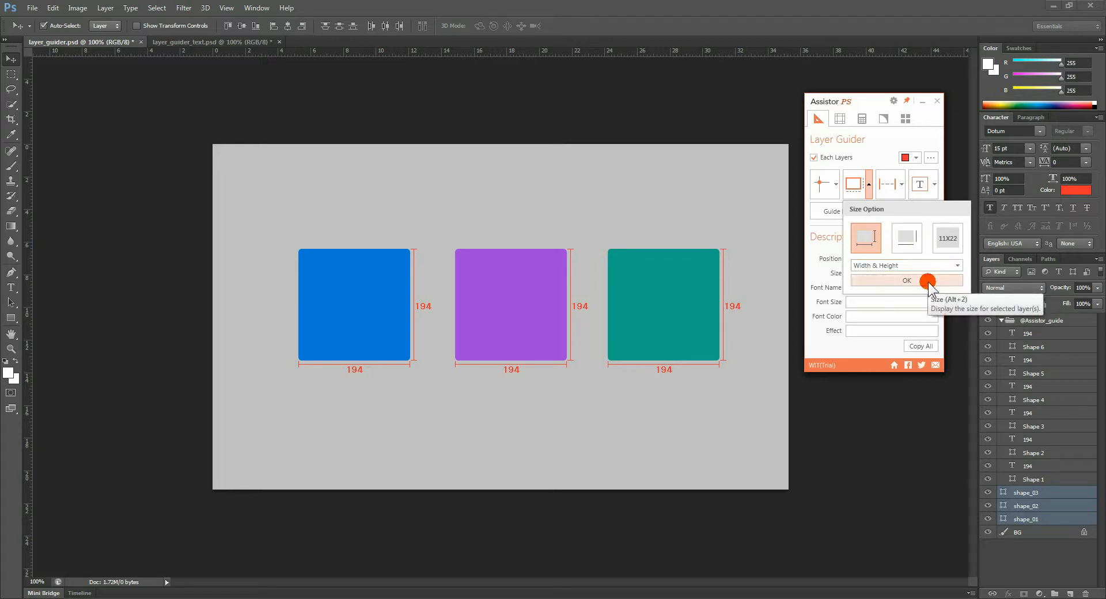
{"action": "left_click", "coordinate": [907, 280]}
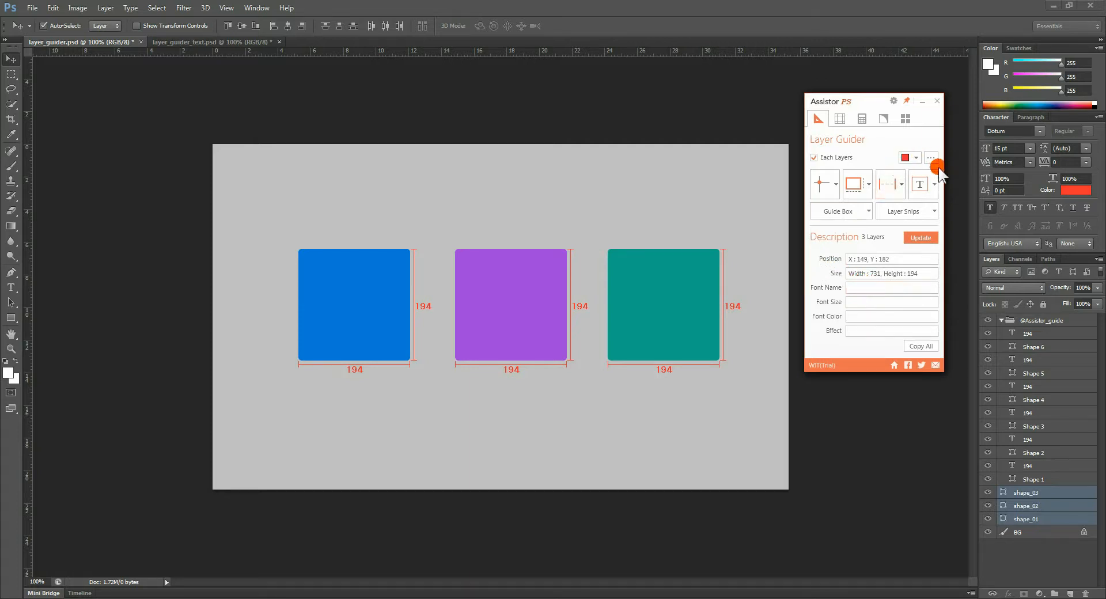
- In Guider Preferences, turn on Create a Background for measurement labels
{"action": "left_click", "coordinate": [931, 158]}
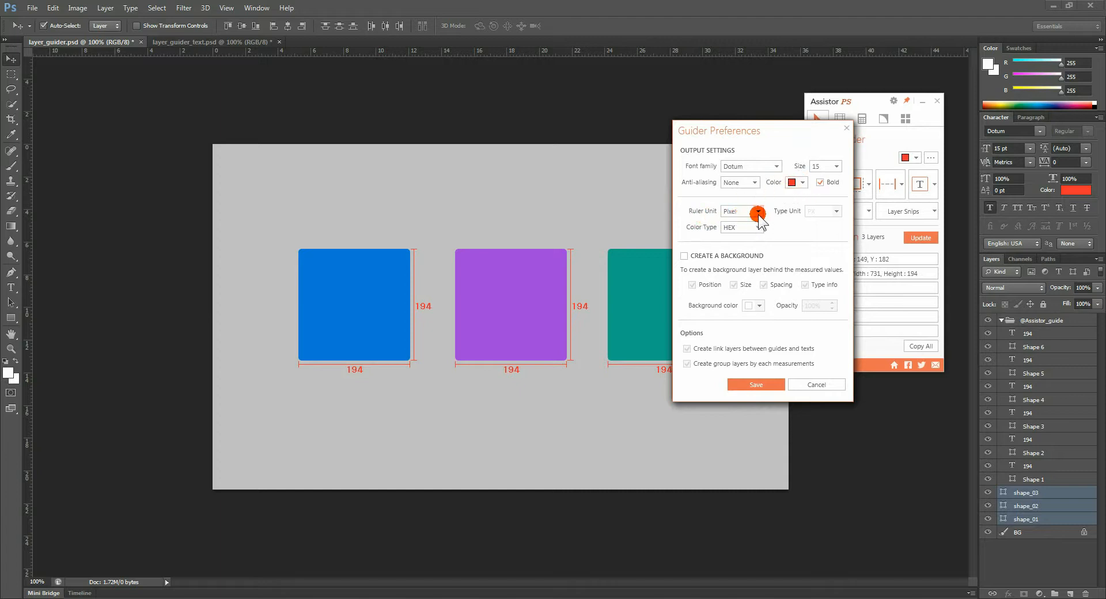
{"action": "mouse_move", "coordinate": [784, 233]}
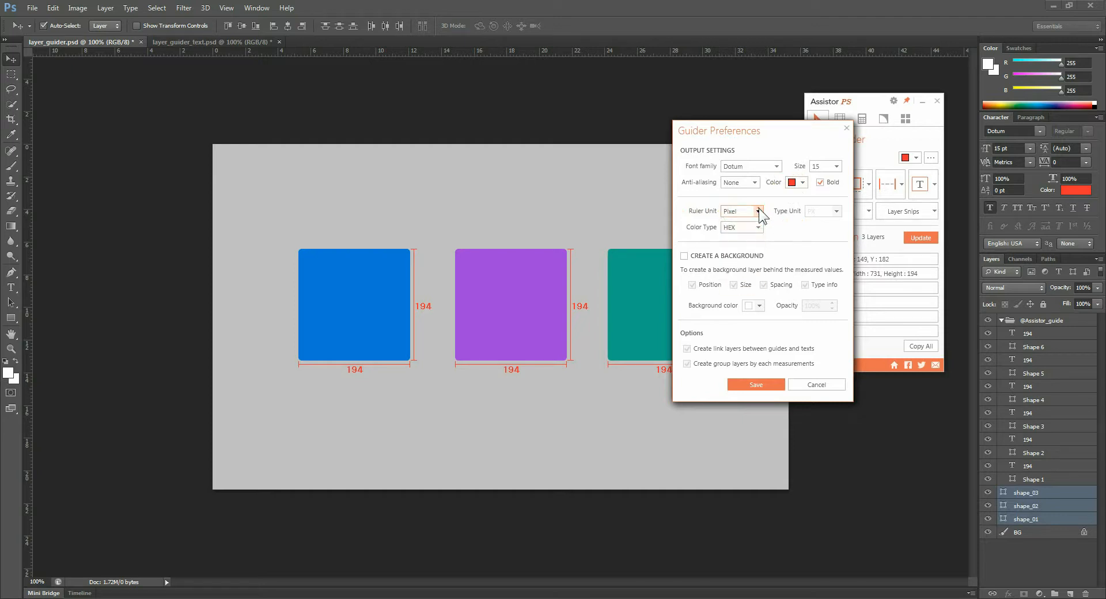
{"action": "left_click", "coordinate": [684, 256]}
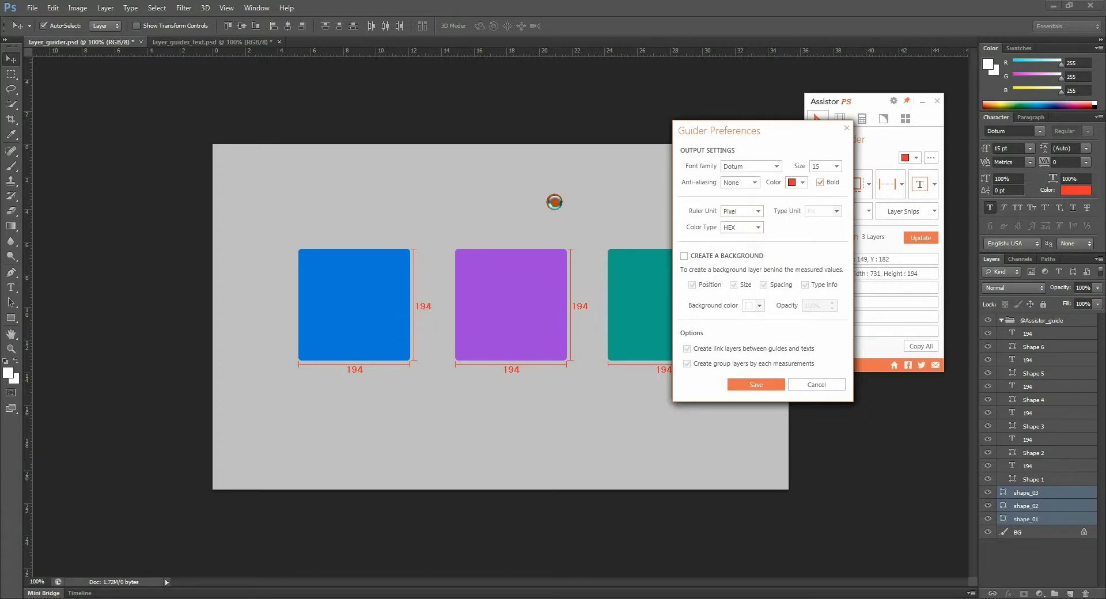
{"action": "left_click_drag", "start_coordinate": [720, 131], "coordinate": [785, 155]}
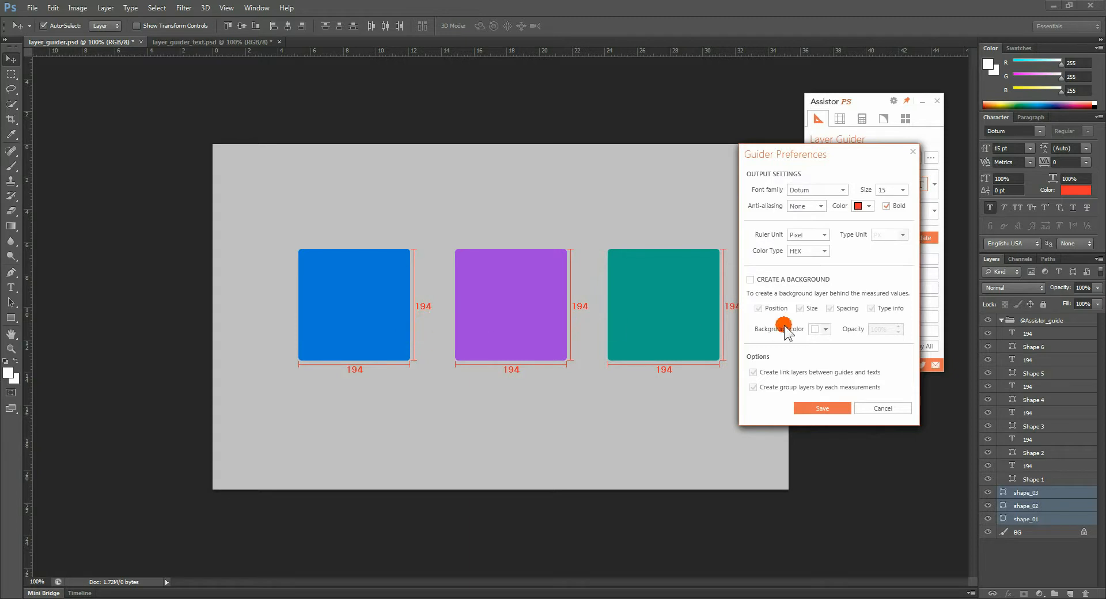
{"action": "left_click", "coordinate": [750, 279]}
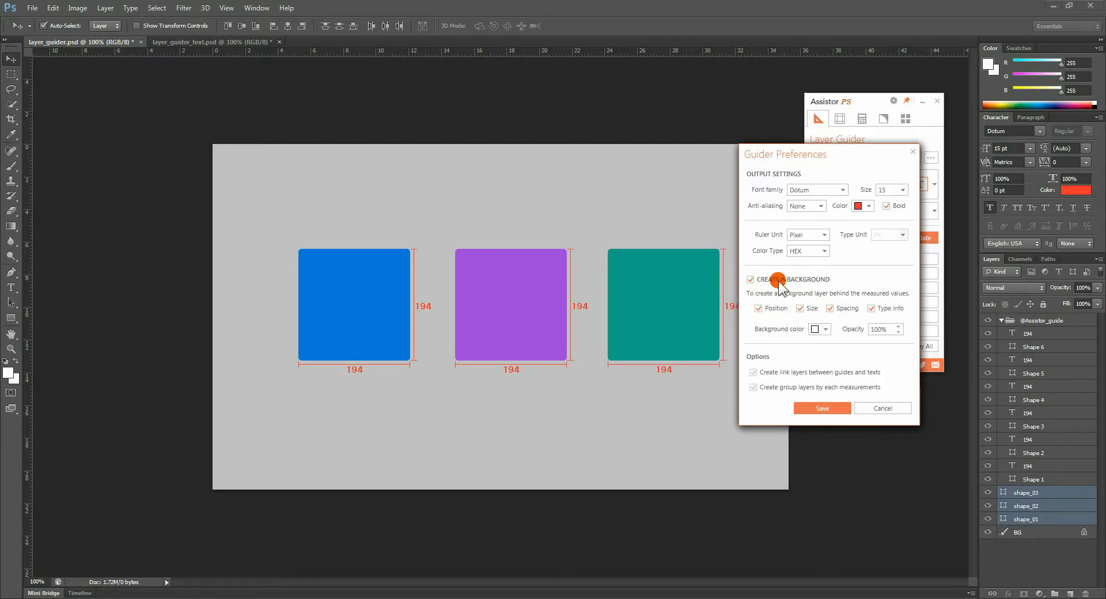
{"action": "left_click", "coordinate": [822, 408]}
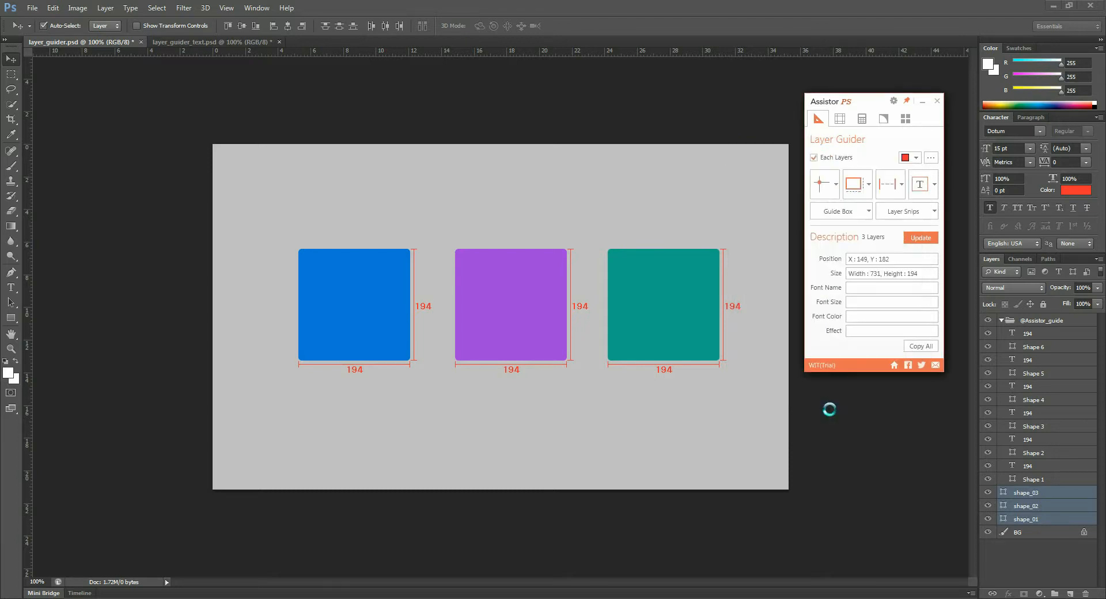
- Save the preferences and redraw the purple and teal 194 size labels with background boxes
{"action": "left_click", "coordinate": [1044, 319]}
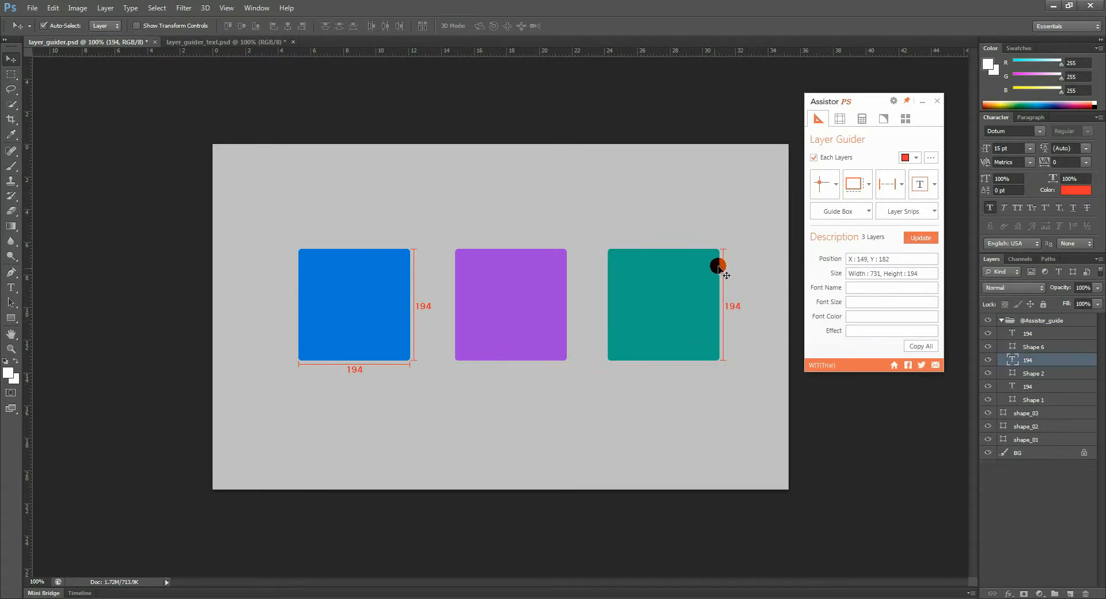
{"action": "left_click_drag", "start_coordinate": [719, 267], "coordinate": [728, 372]}
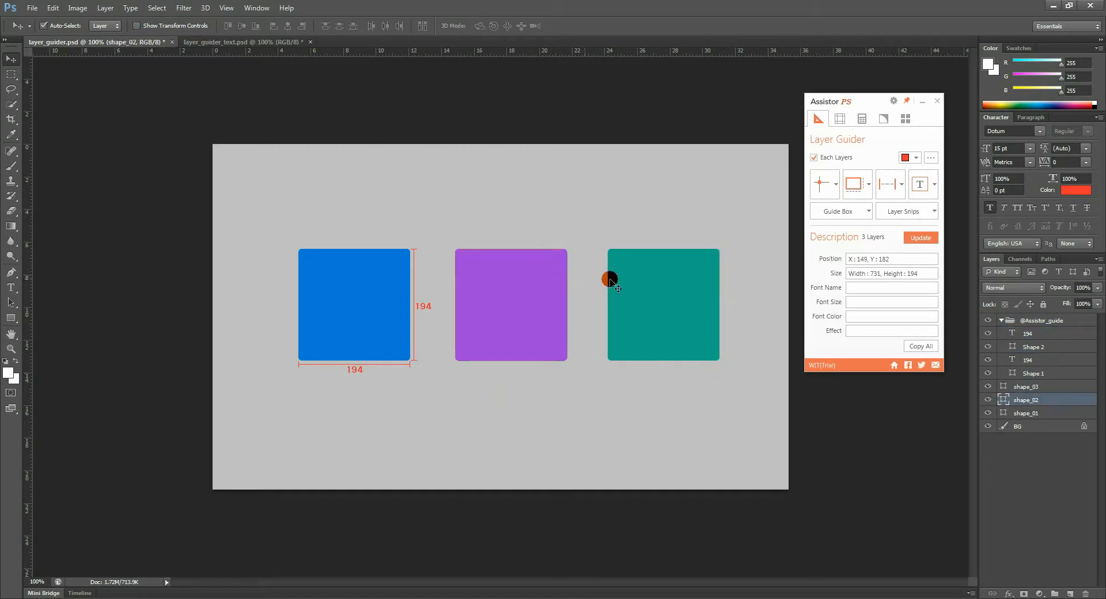
{"action": "left_click", "coordinate": [855, 183]}
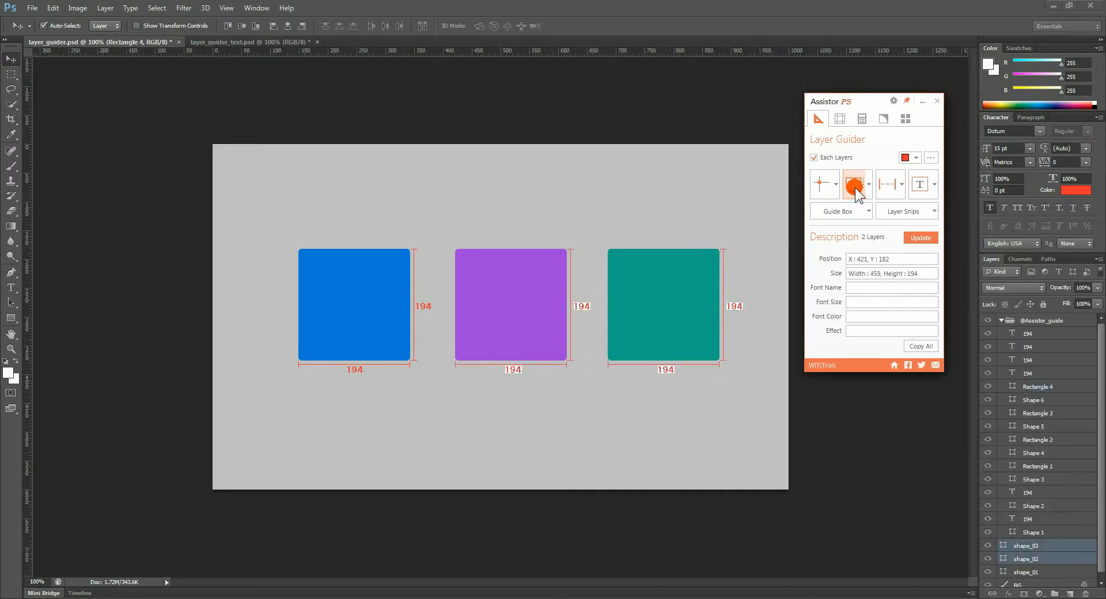
{"action": "left_click", "coordinate": [856, 184]}
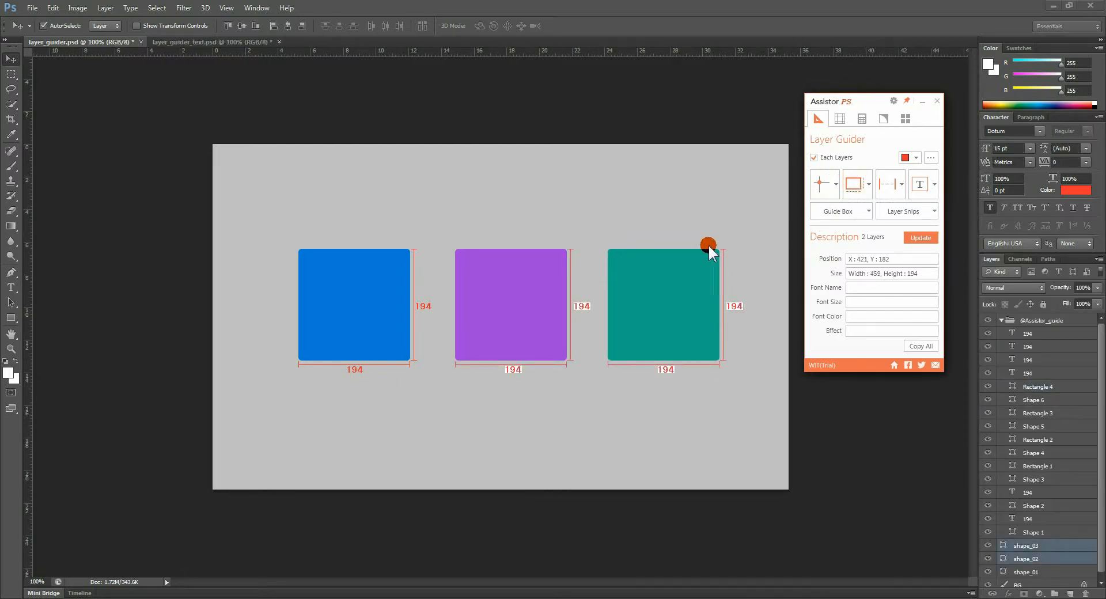
{"action": "mouse_move", "coordinate": [344, 375]}
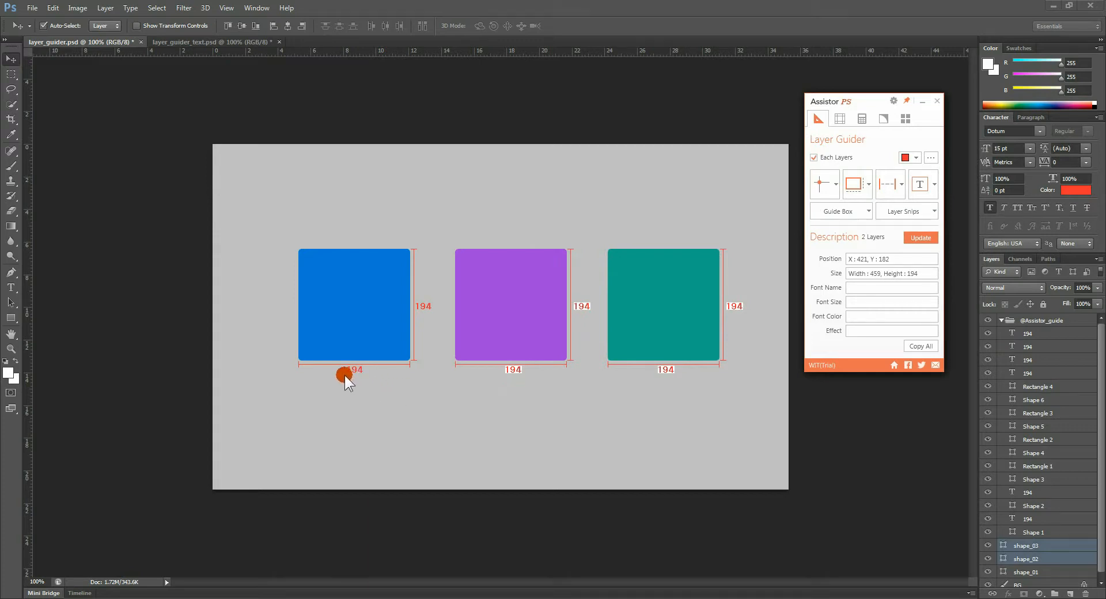
{"action": "mouse_move", "coordinate": [426, 378]}
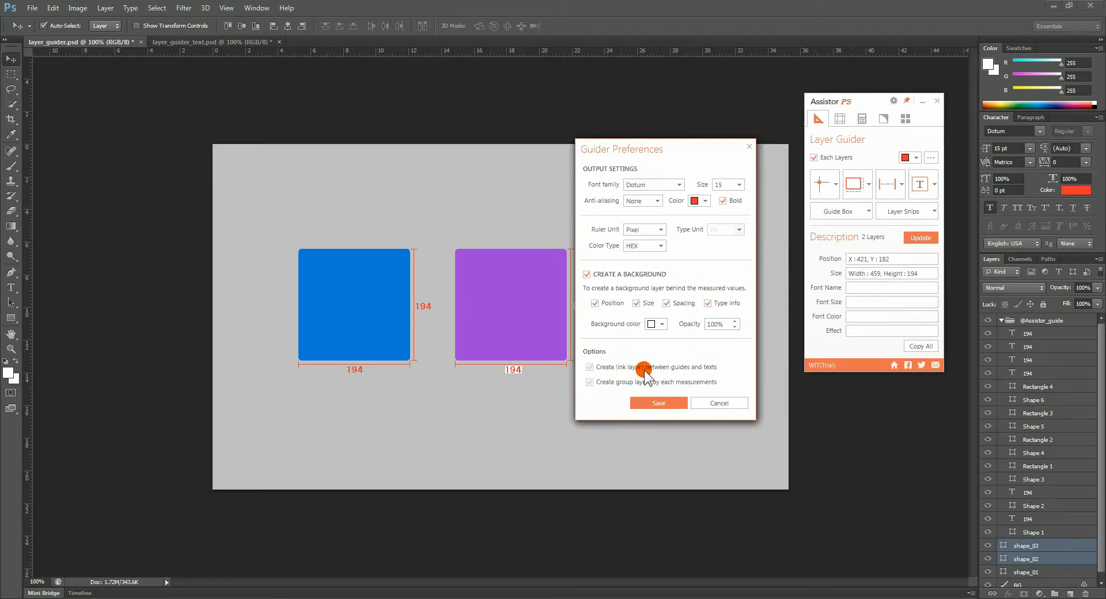
- Toggle the Create link layers and Create group layers options, leaving them unchanged
{"action": "left_click", "coordinate": [590, 382]}
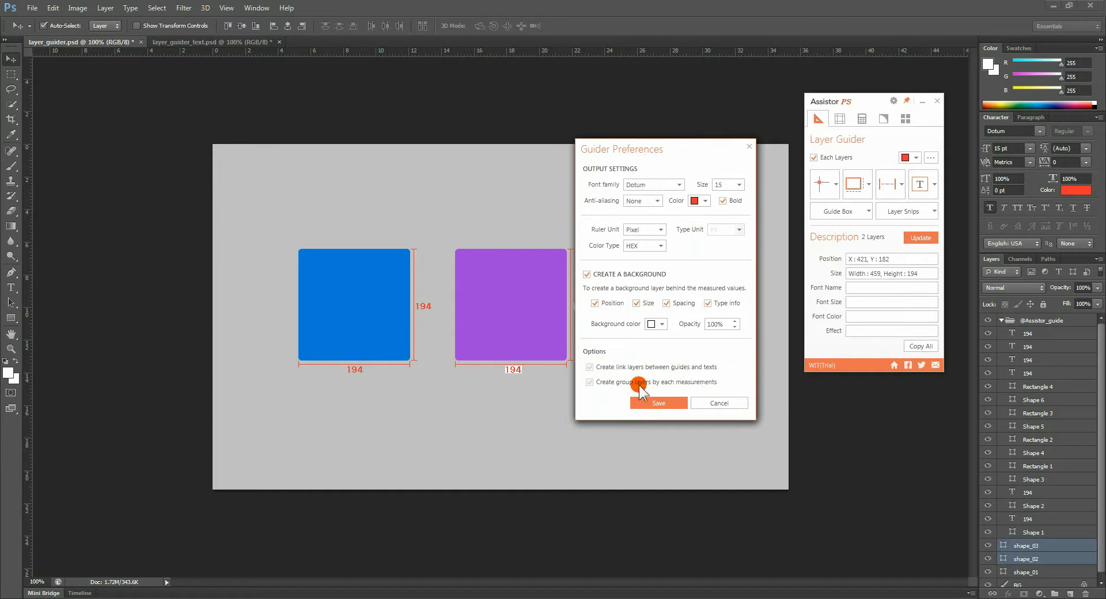
{"action": "left_click", "coordinate": [590, 381]}
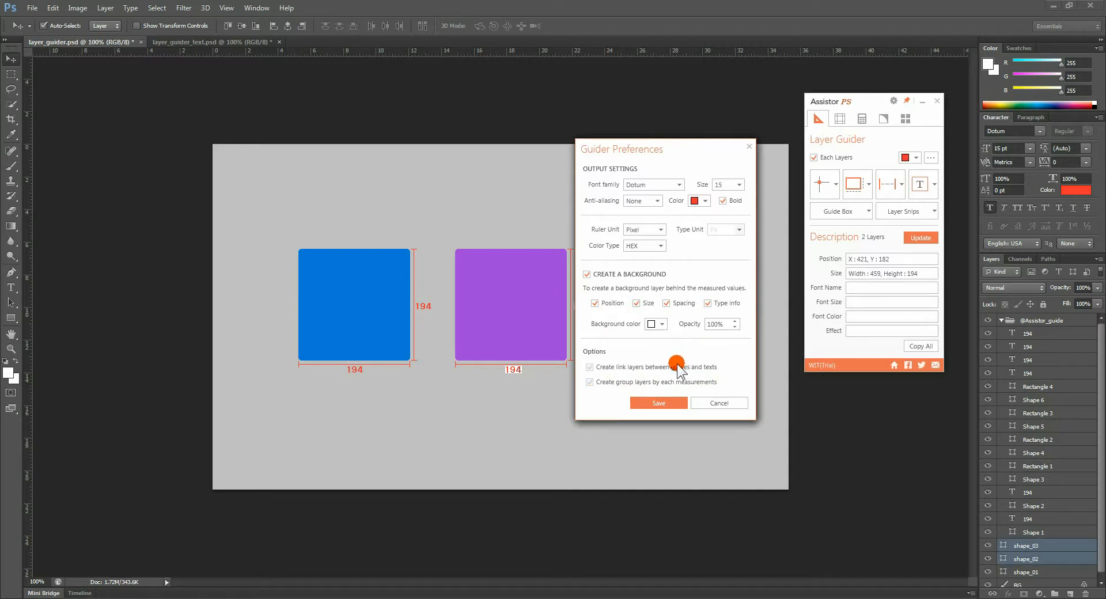
{"action": "left_click", "coordinate": [658, 403]}
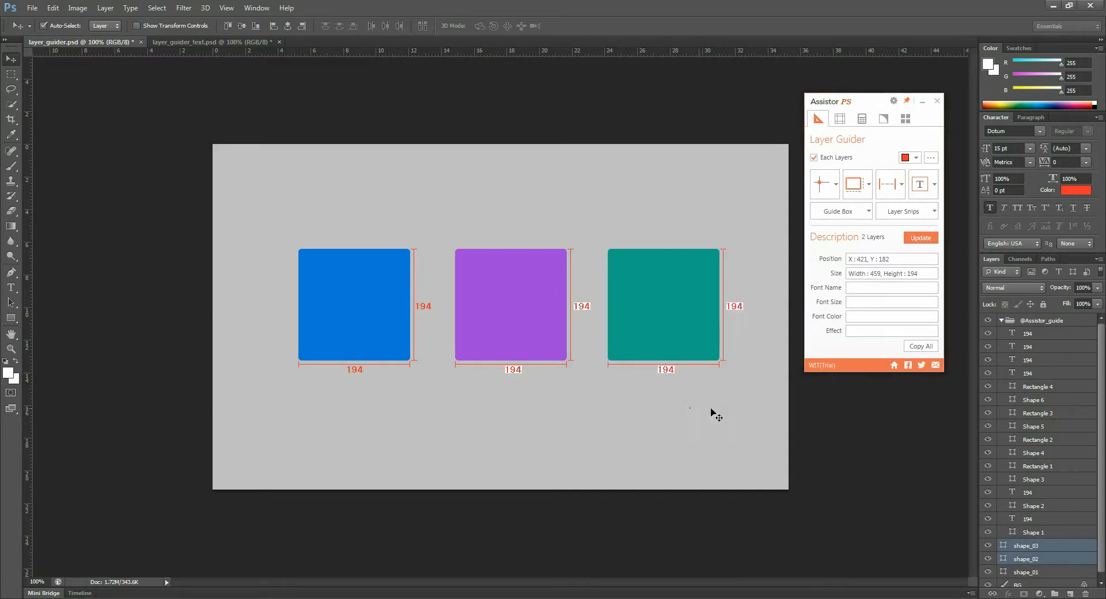
- Add a 78-pixel spacing guide between the blue and purple squares
{"action": "left_click", "coordinate": [1044, 320]}
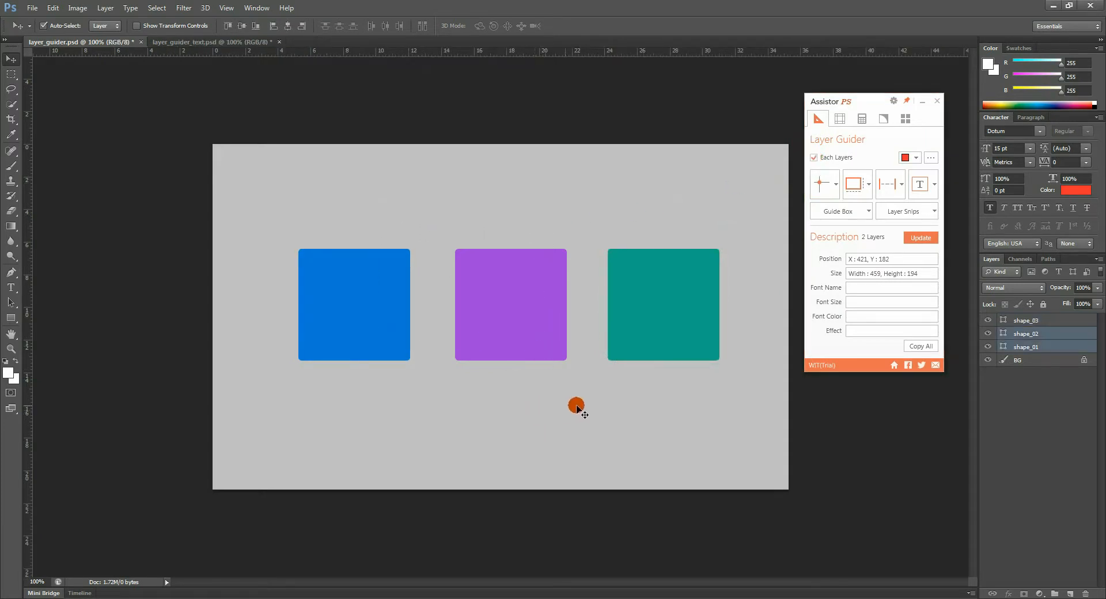
{"action": "left_click", "coordinate": [1037, 347]}
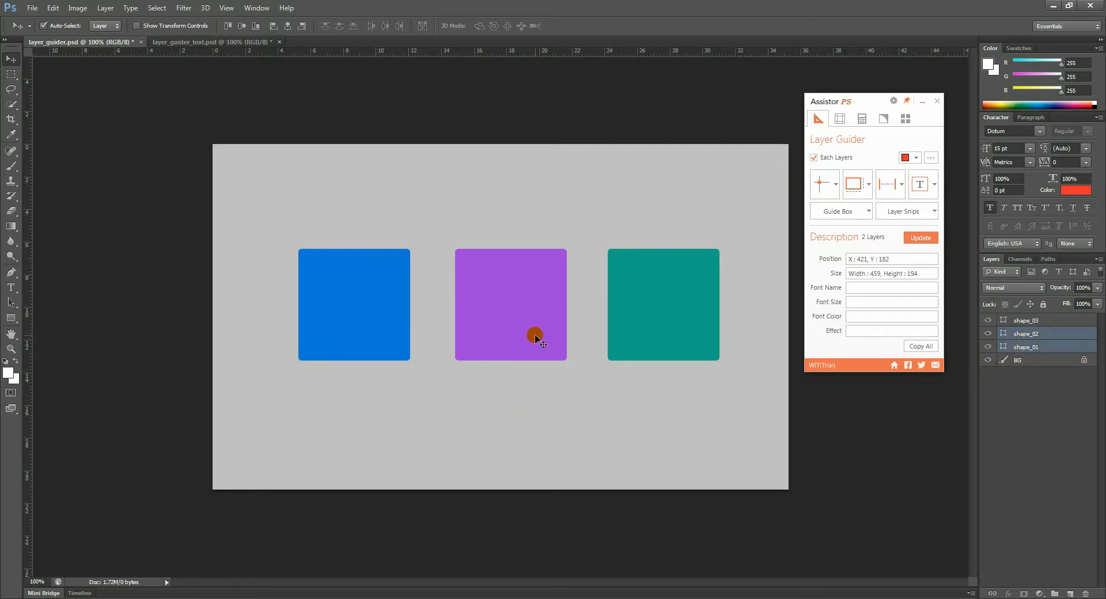
{"action": "mouse_move", "coordinate": [891, 183]}
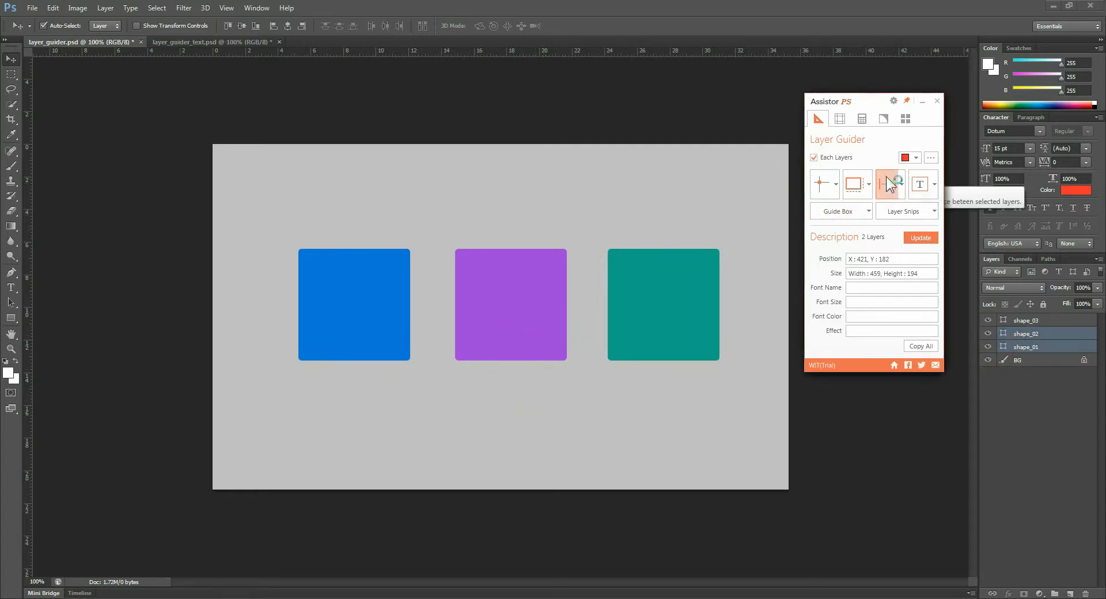
{"action": "left_click", "coordinate": [891, 185]}
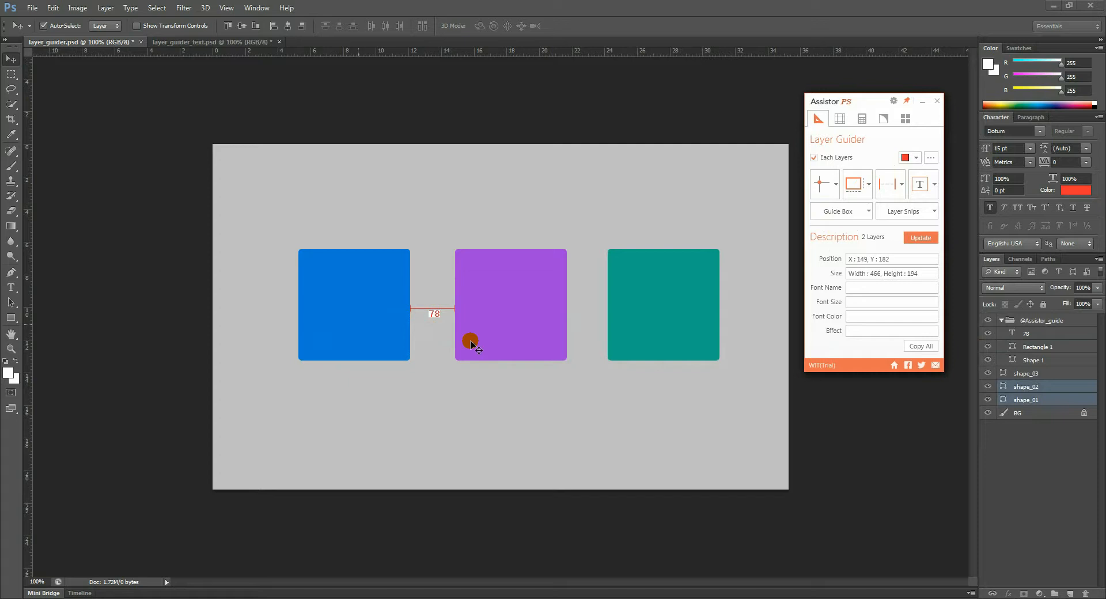
{"action": "mouse_move", "coordinate": [452, 355]}
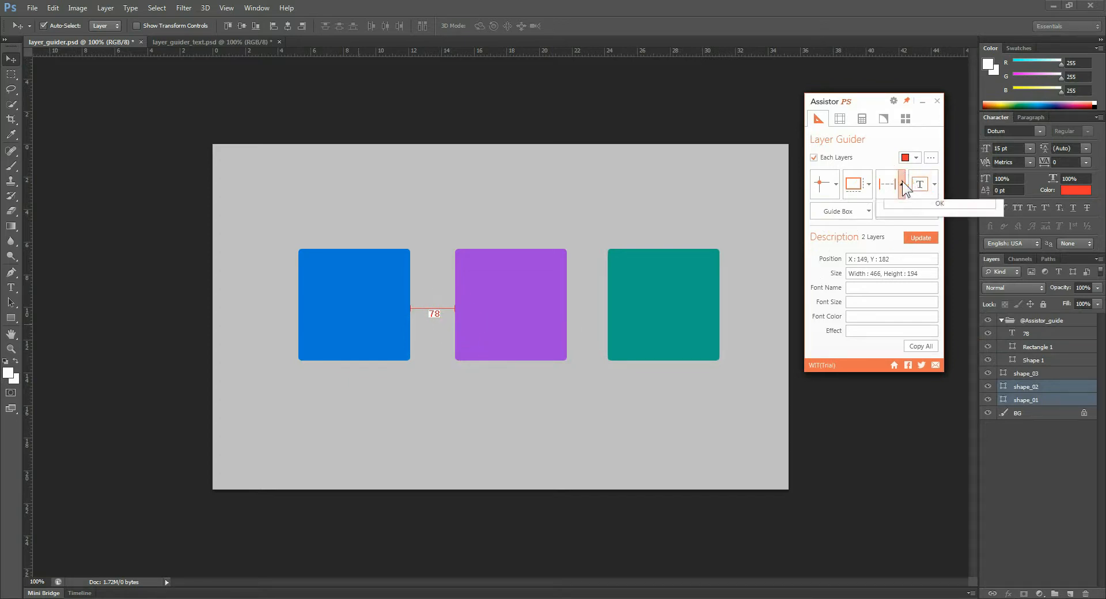
- Confirm the Spacing Option choice in the spacing guide dropdown
{"action": "left_click", "coordinate": [891, 184]}
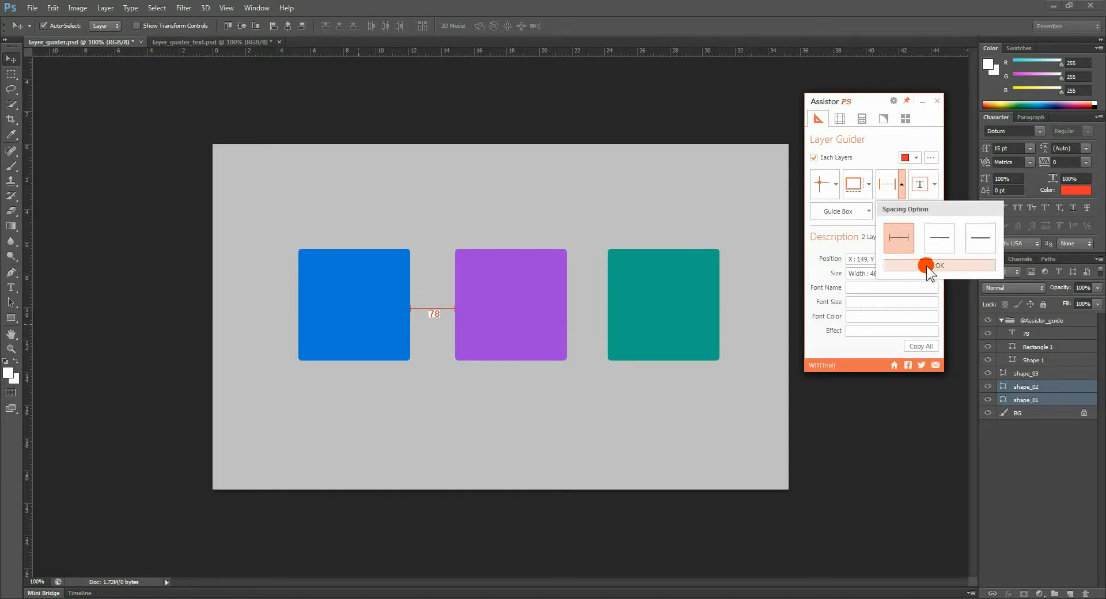
{"action": "left_click", "coordinate": [939, 265]}
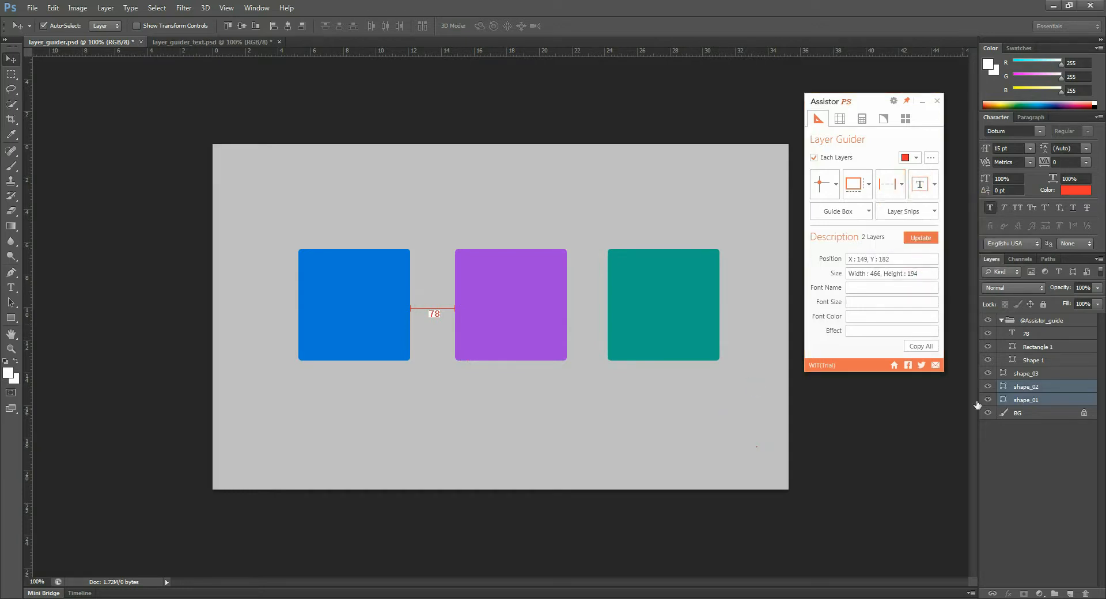
{"action": "left_click", "coordinate": [1045, 321]}
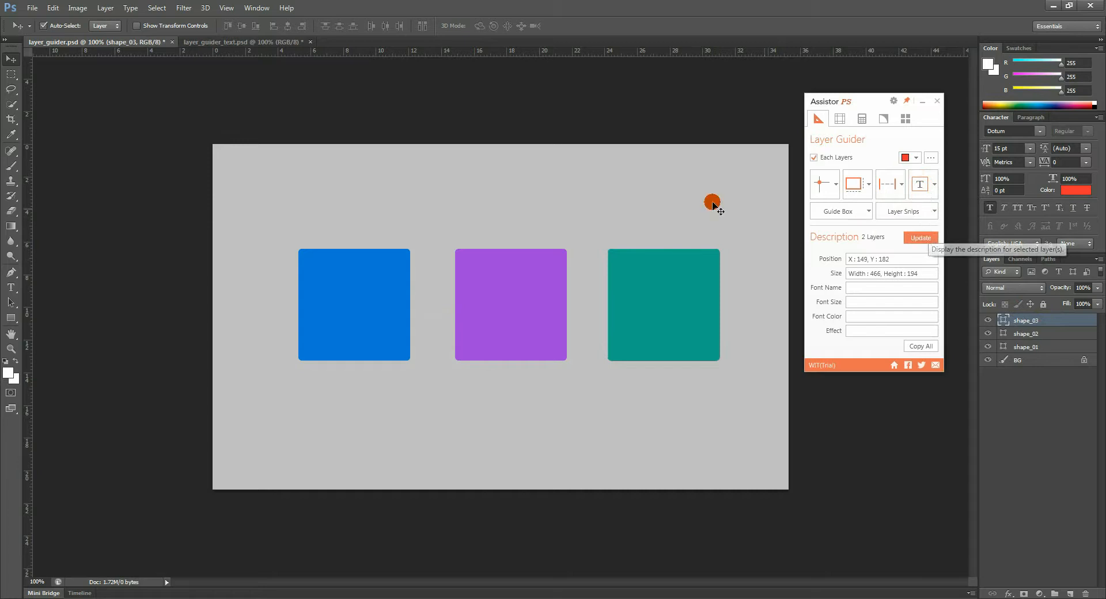
{"action": "mouse_move", "coordinate": [372, 228]}
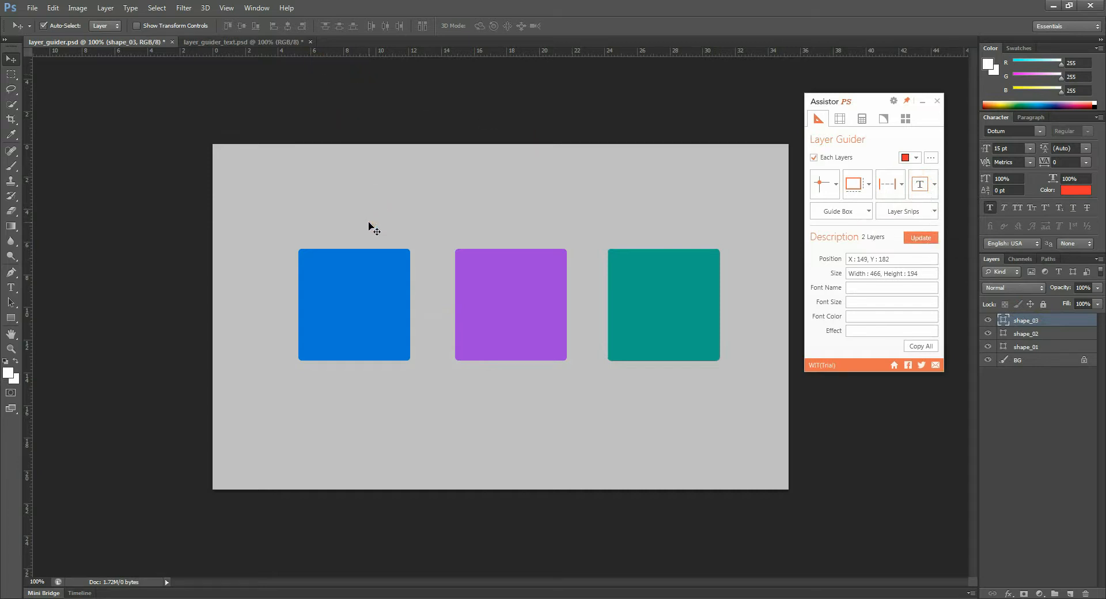
- Try Text Info on the purple square and dismiss the text-layers-required warning
{"action": "left_click", "coordinate": [504, 319]}
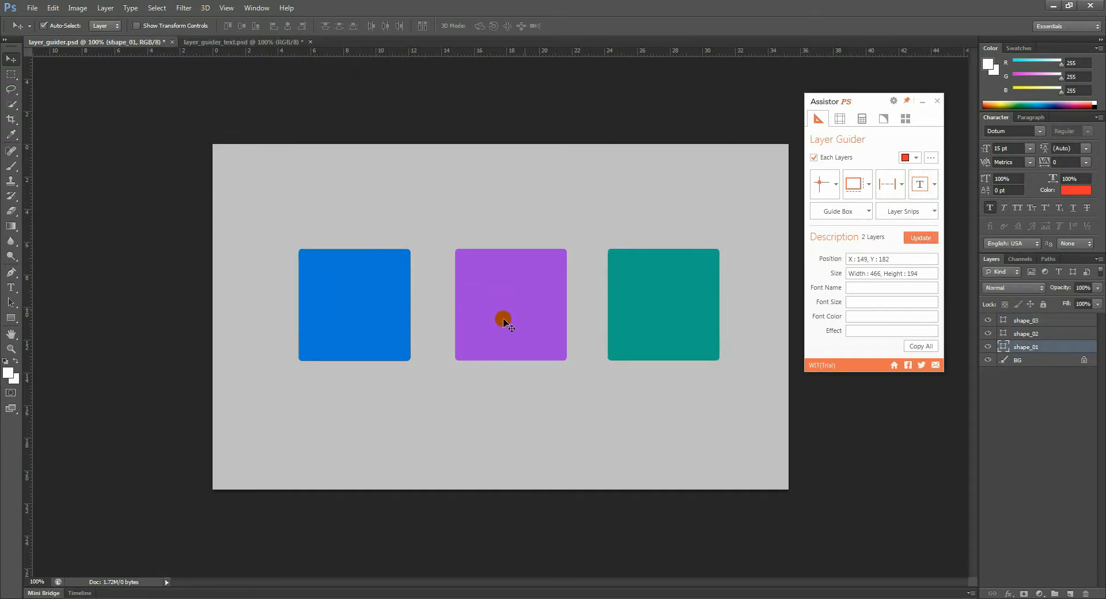
{"action": "left_click", "coordinate": [921, 185]}
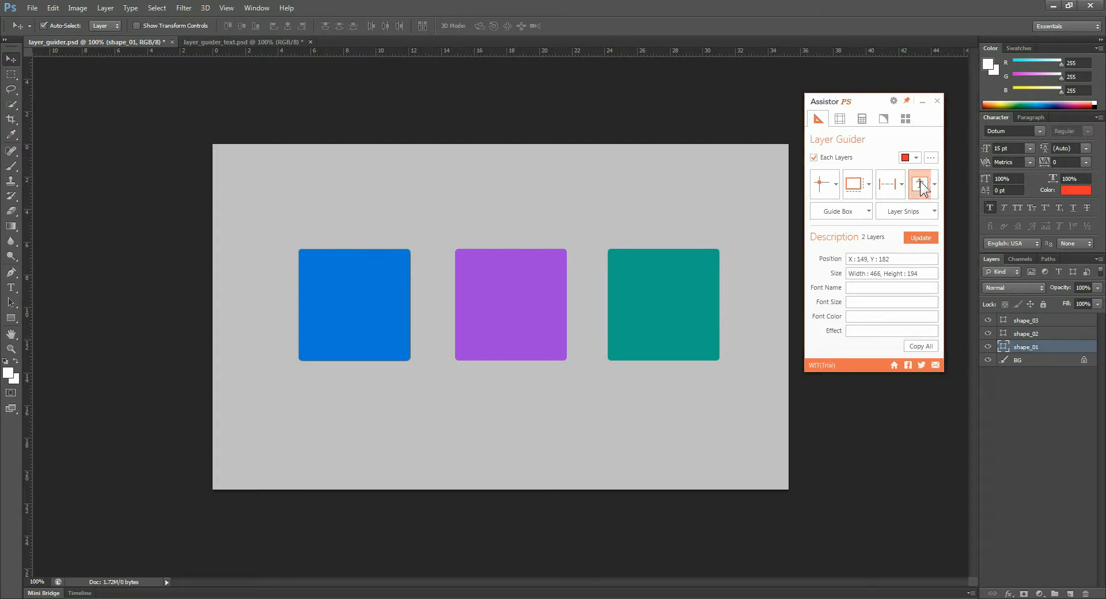
{"action": "left_click", "coordinate": [920, 183]}
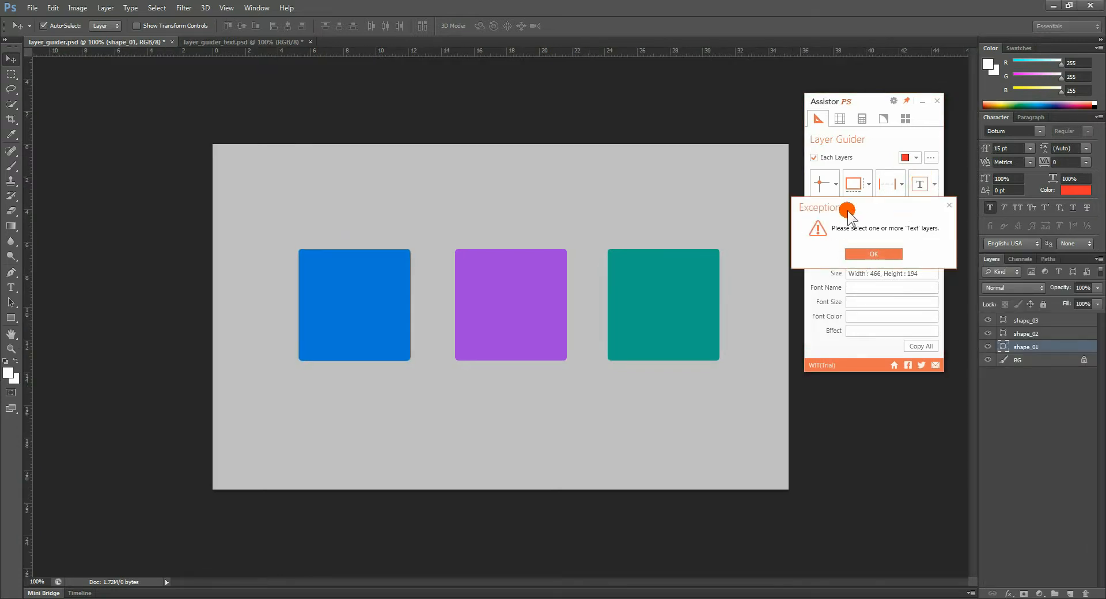
{"action": "left_click", "coordinate": [873, 253]}
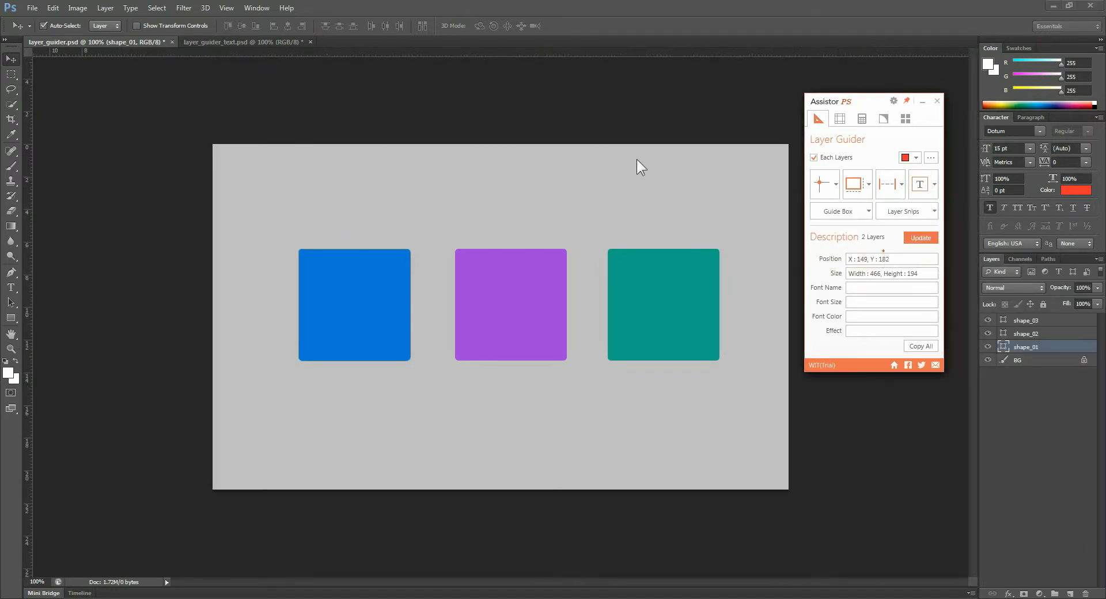
- In layer_guider_text.psd, label the orange Assistor PS text with SegoeUI Bold, 72 pt, #FF4E00
{"action": "left_click", "coordinate": [240, 41]}
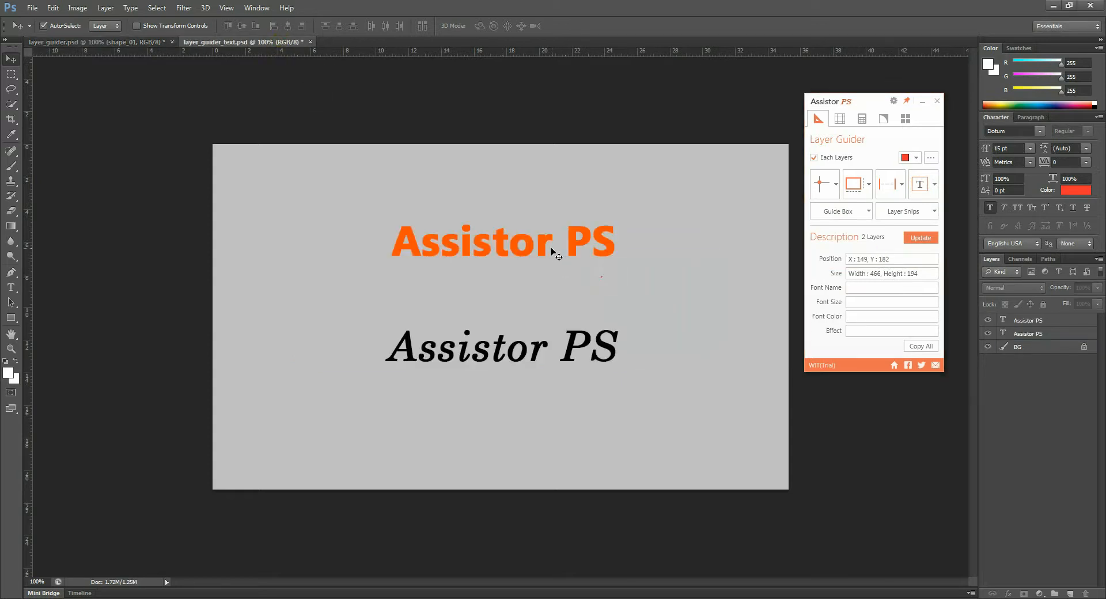
{"action": "left_click", "coordinate": [919, 183]}
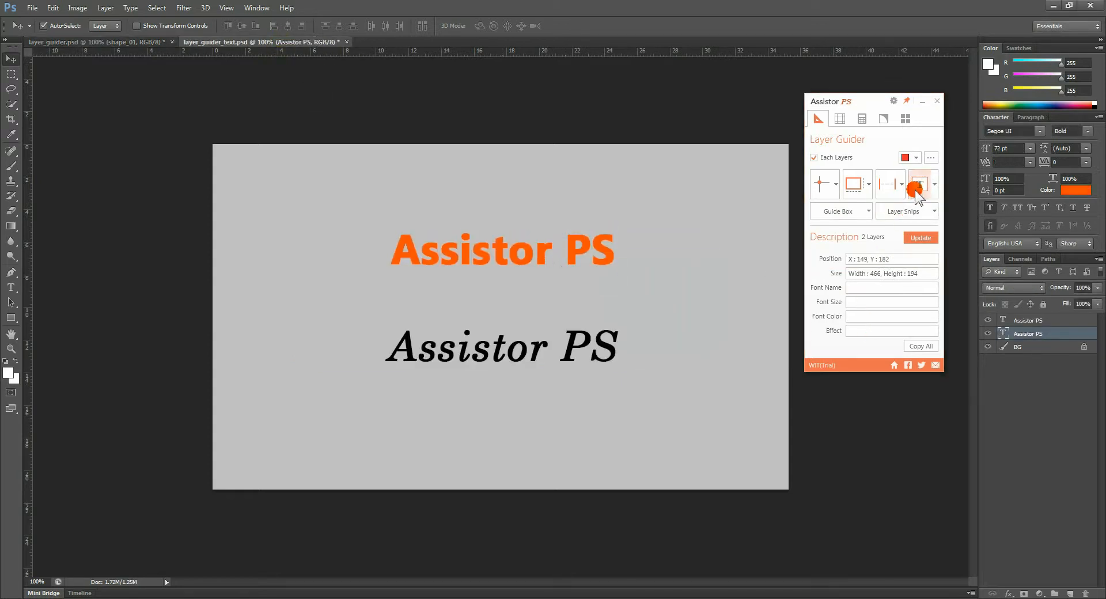
{"action": "left_click", "coordinate": [919, 183]}
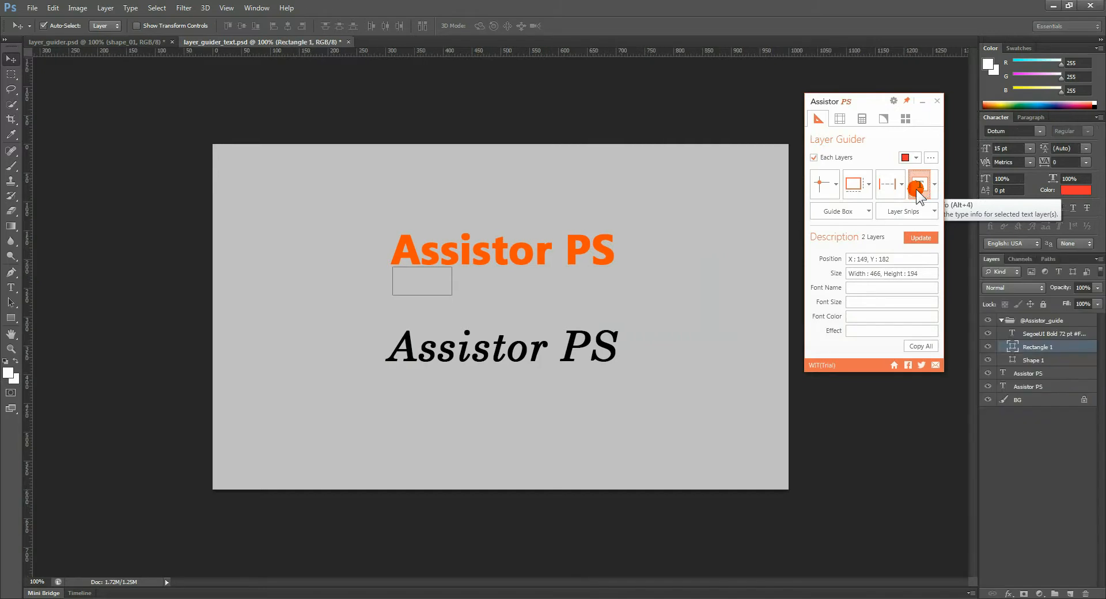
{"action": "left_click", "coordinate": [920, 183]}
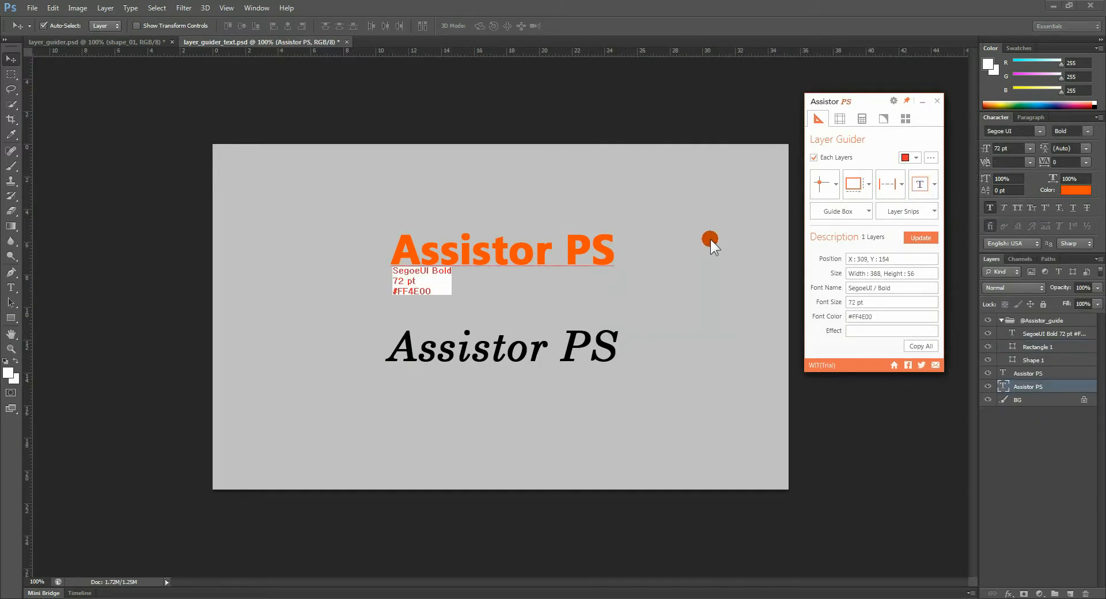
{"action": "mouse_move", "coordinate": [558, 256]}
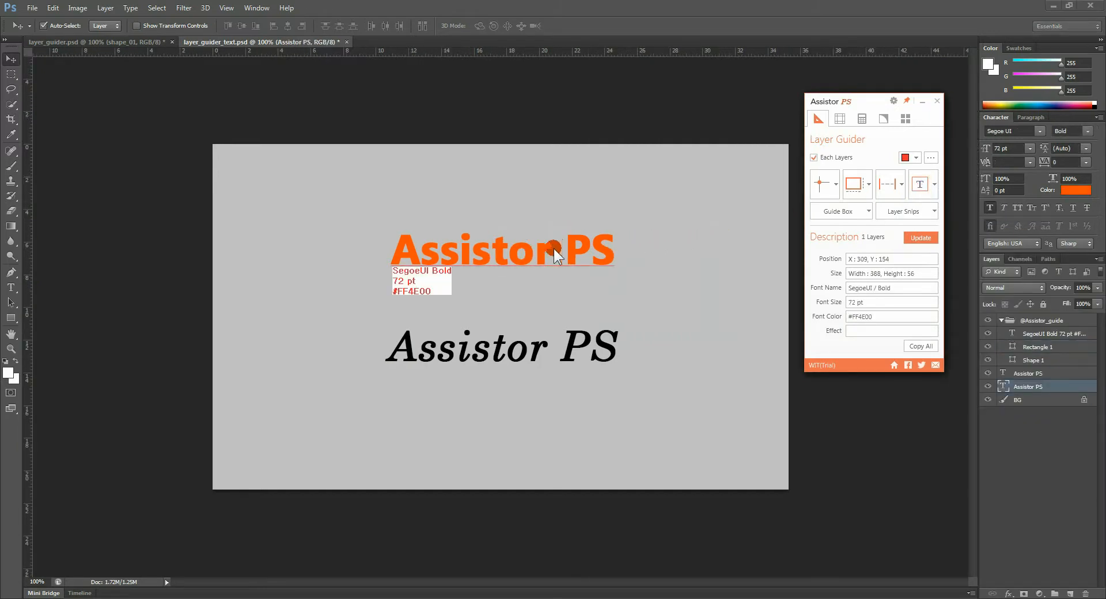
{"action": "mouse_move", "coordinate": [430, 251]}
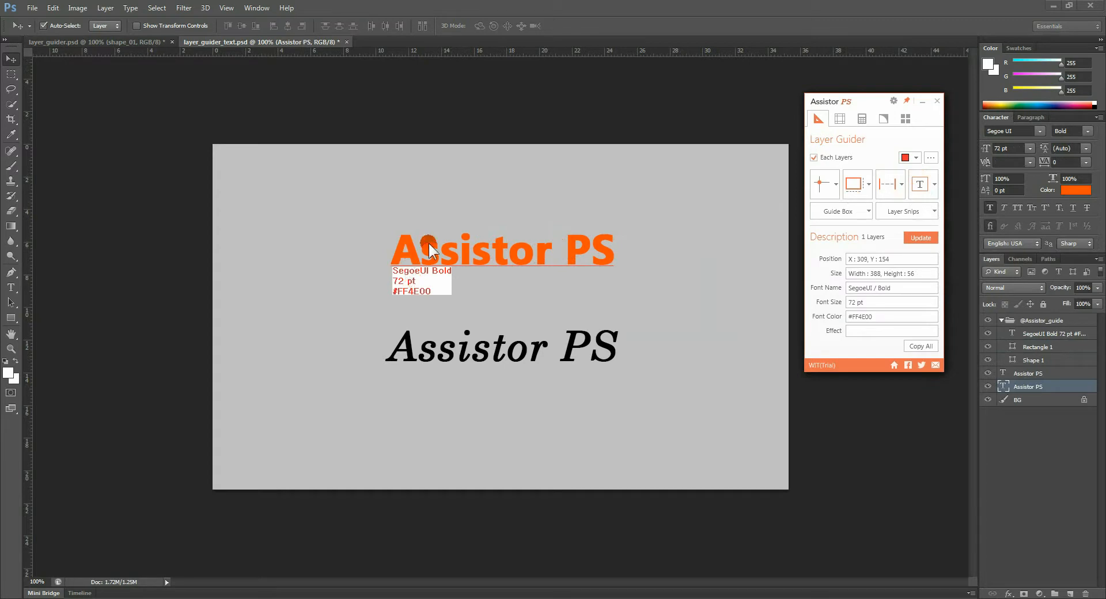
{"action": "mouse_move", "coordinate": [469, 300]}
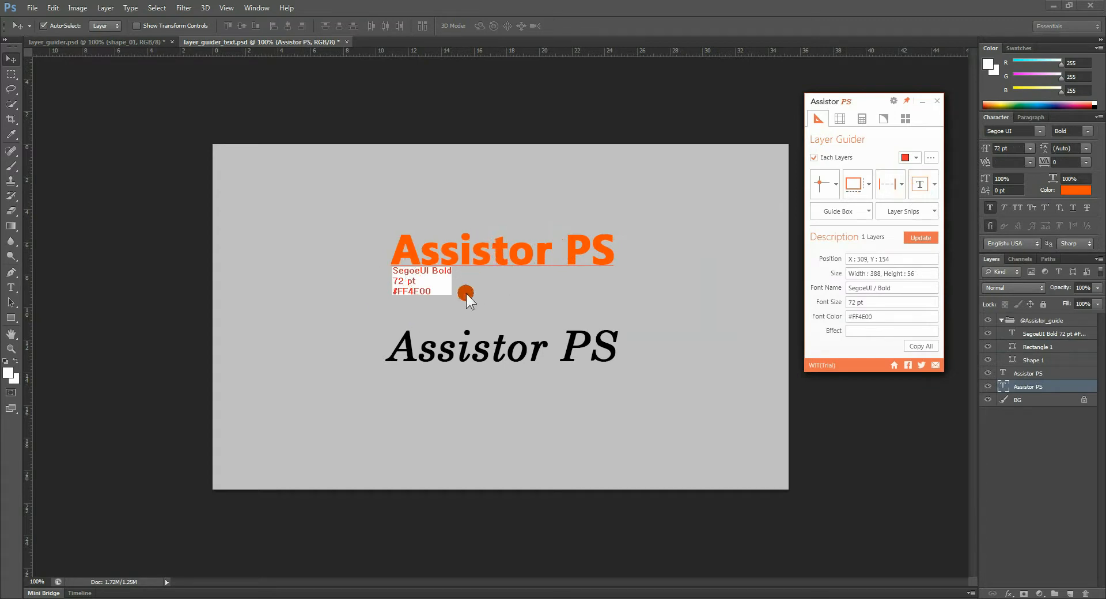
{"action": "left_click", "coordinate": [933, 190]}
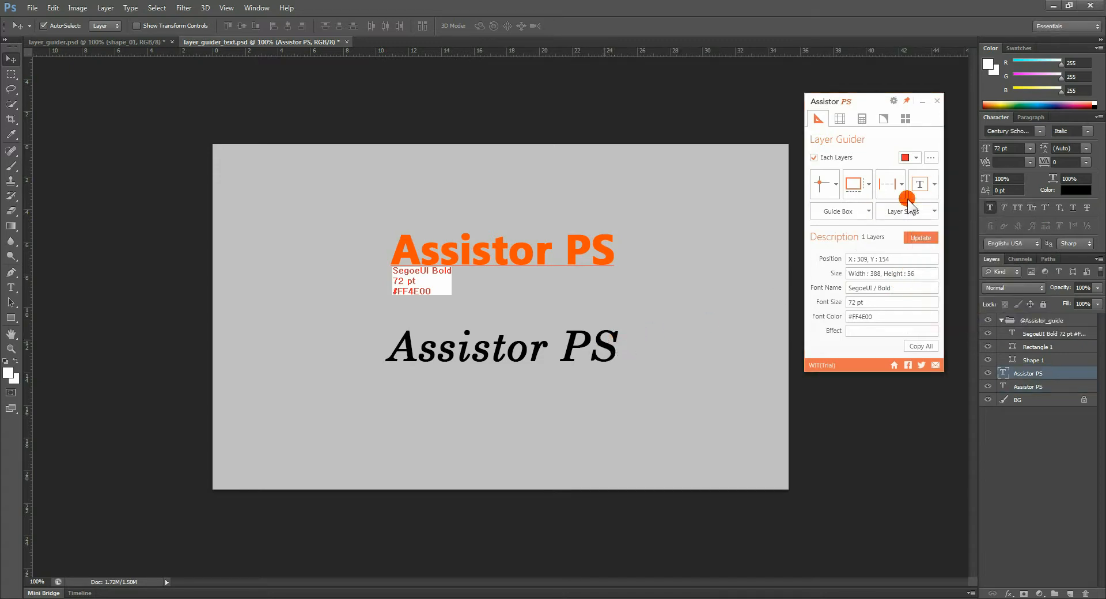
- Label the black italic text with CenturySchoolbook Italic, 72 pt, #000000 via Text Info
{"action": "left_click", "coordinate": [920, 183]}
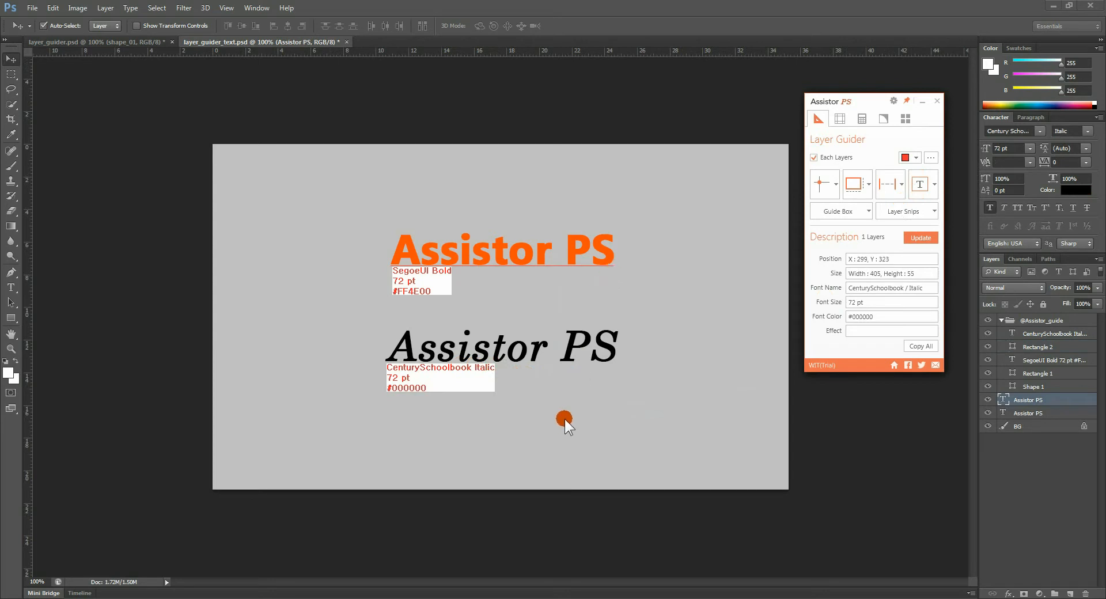
{"action": "mouse_move", "coordinate": [757, 275]}
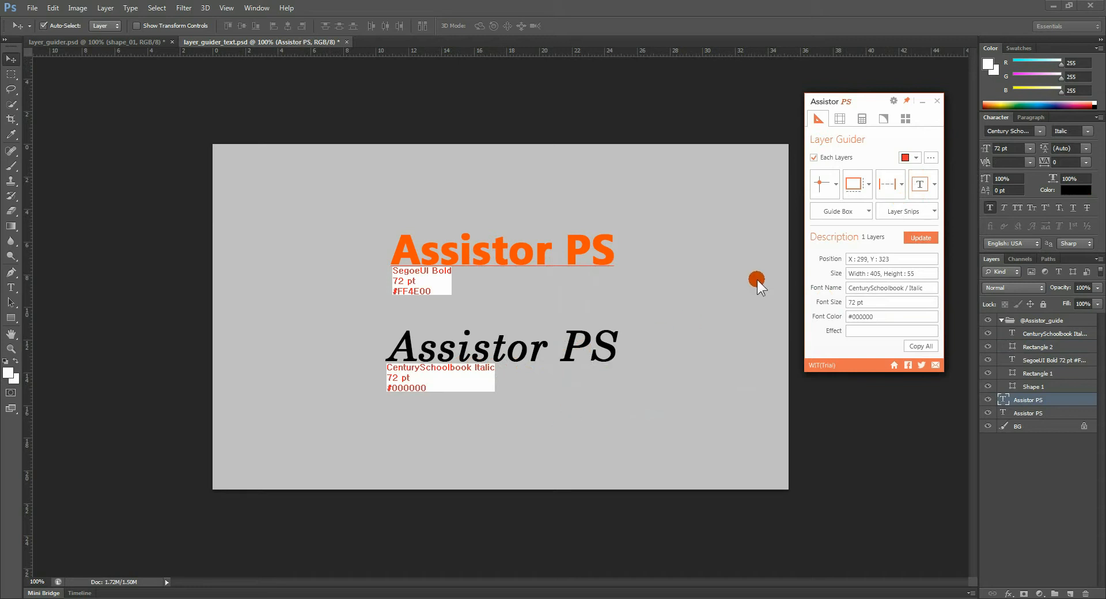